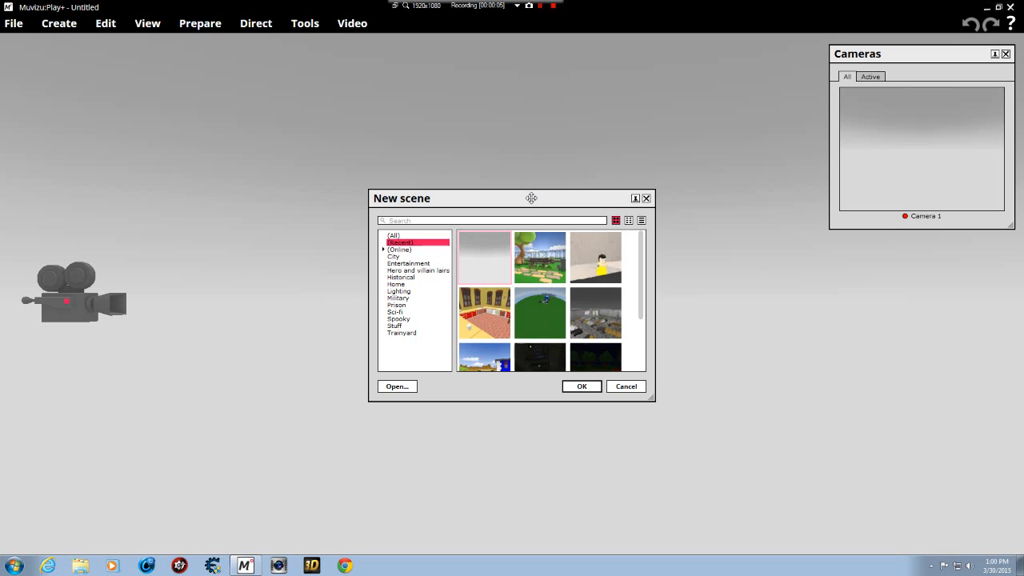
mouse_move(544, 278)
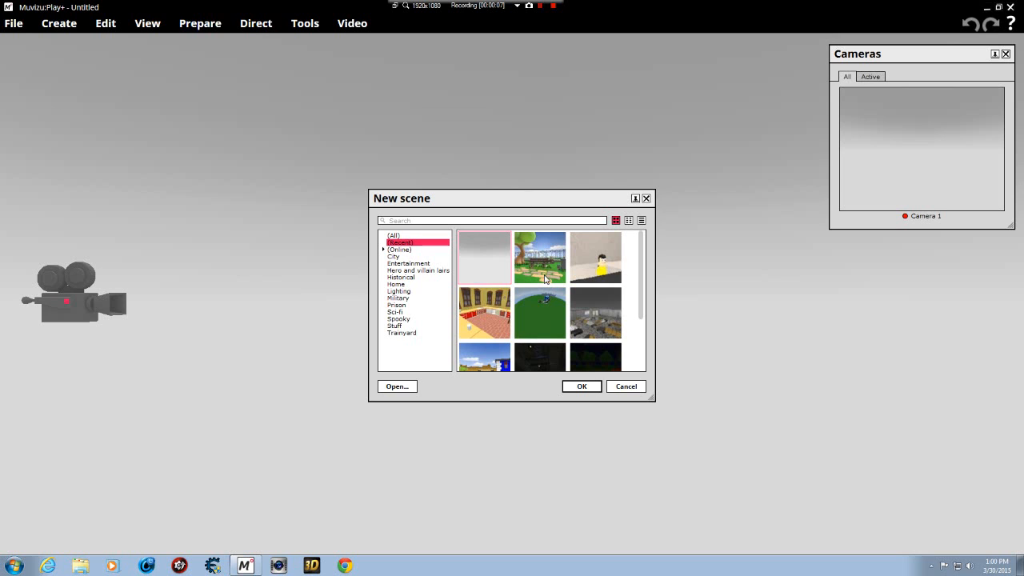
mouse_move(540, 284)
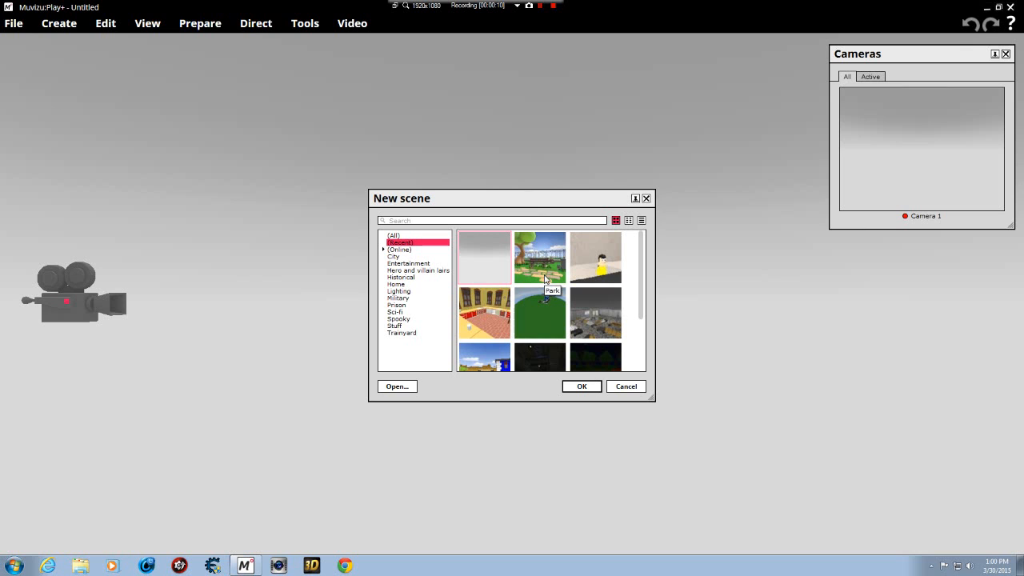
mouse_move(538, 272)
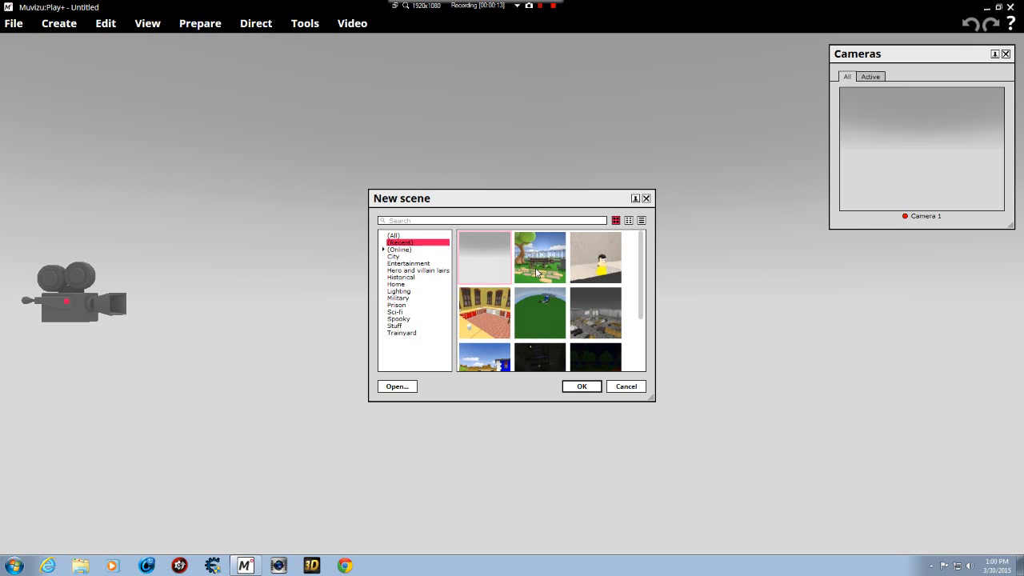
Step: Load the Park scene template from the New scene dialog
left_click(581, 386)
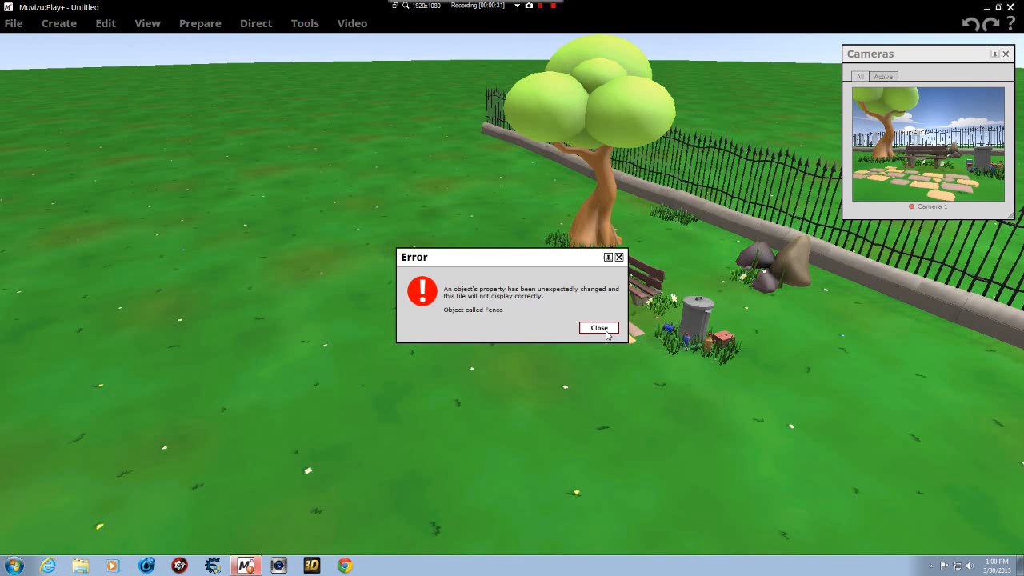
Step: Dismiss the fence error, select Camera 1, and open the dustbin's Edit panel
left_click(598, 328)
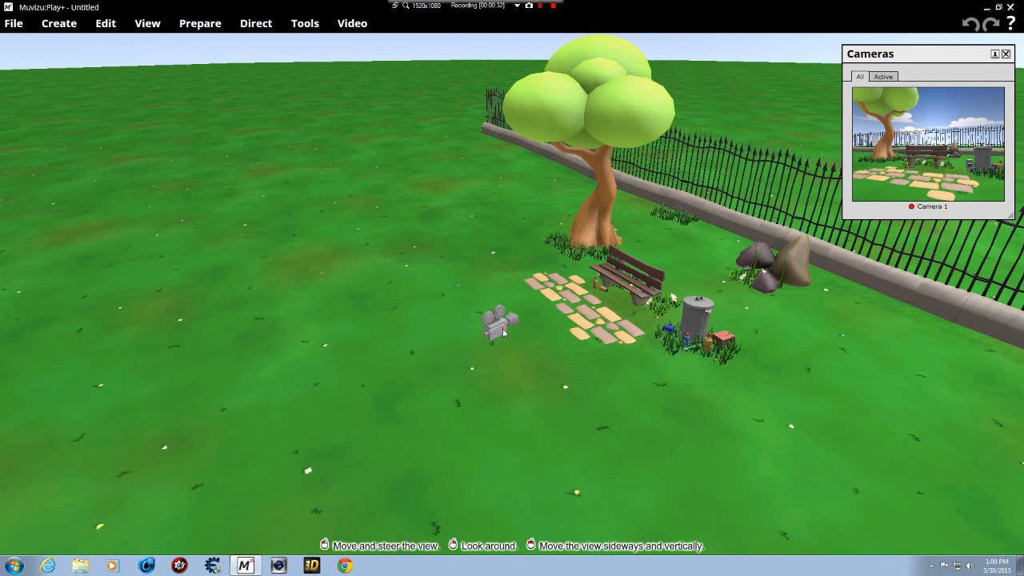
left_click(495, 320)
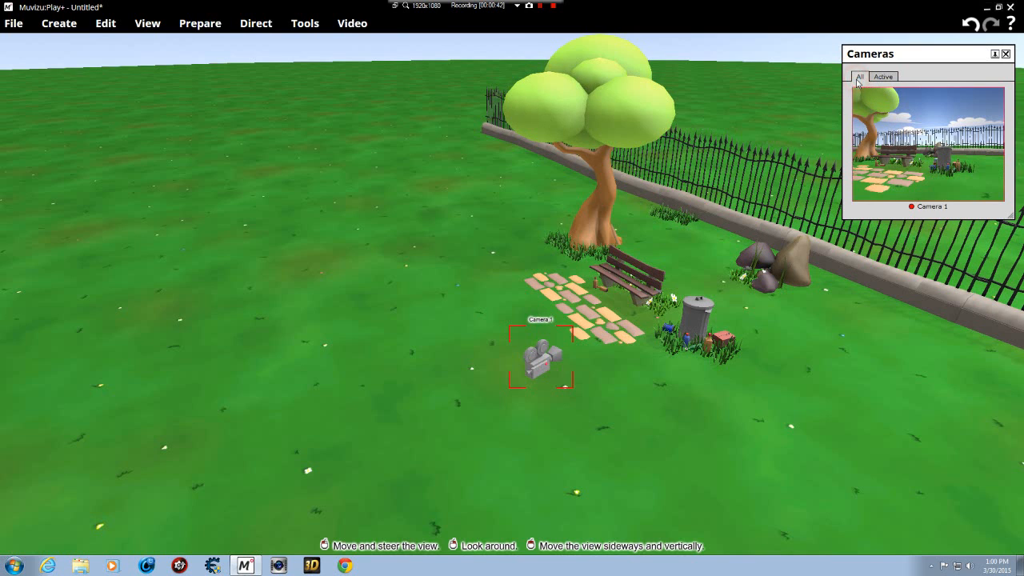
mouse_move(702, 320)
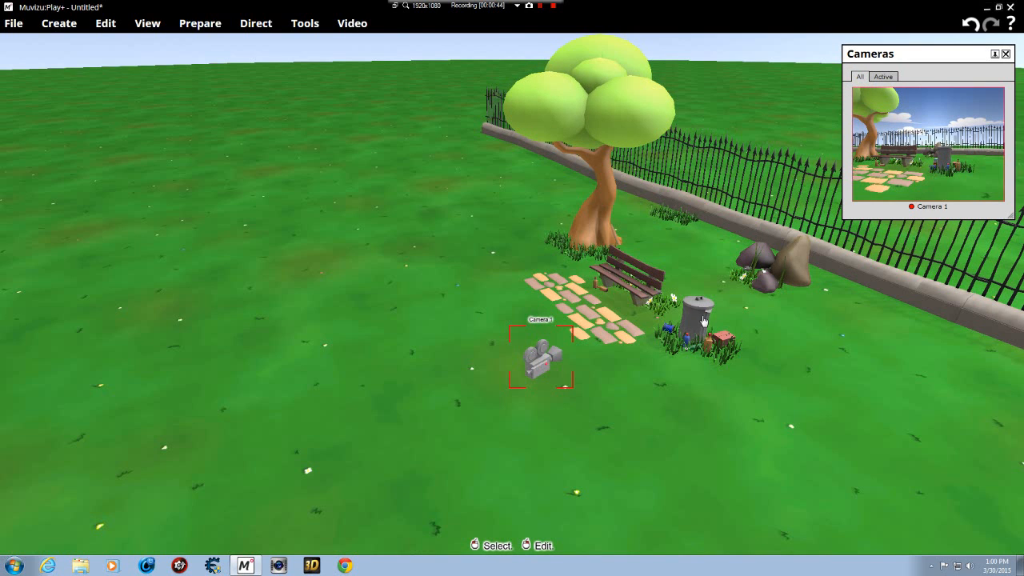
left_click(695, 308)
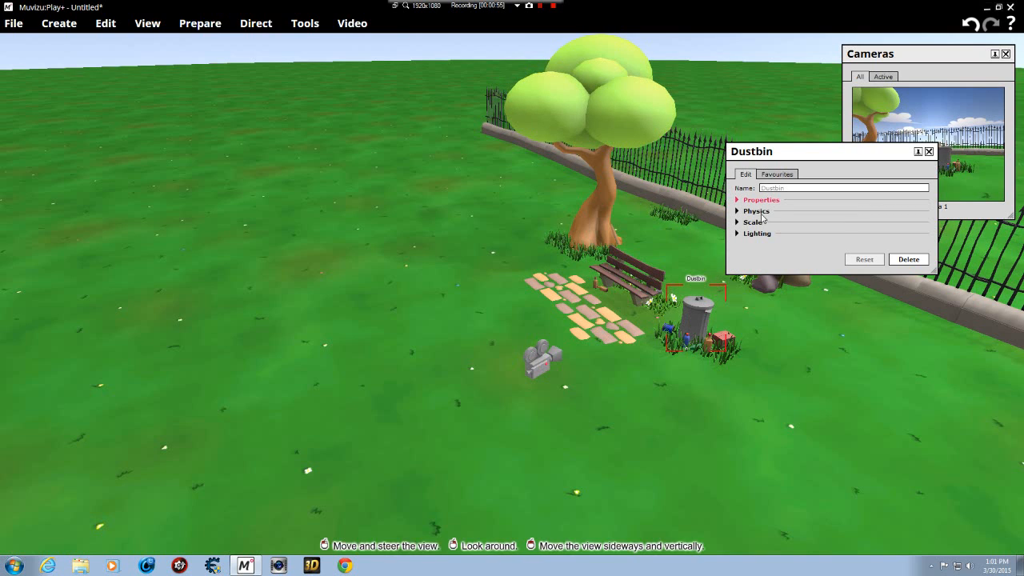
Step: Try the dustbin's X/Y/Z scale sliders, then reset to uniform 1.2 and close the panel
left_click(758, 199)
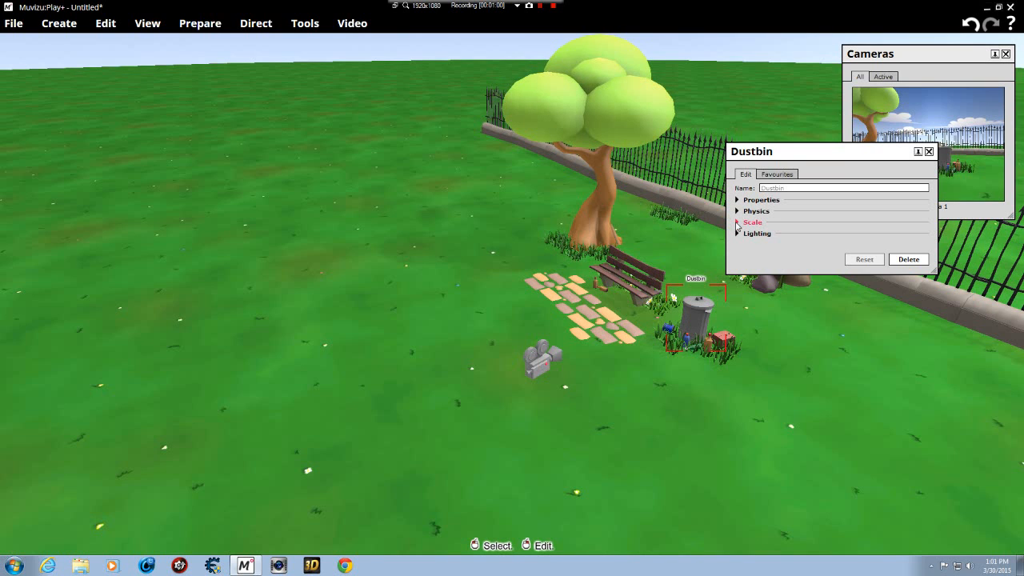
left_click(751, 222)
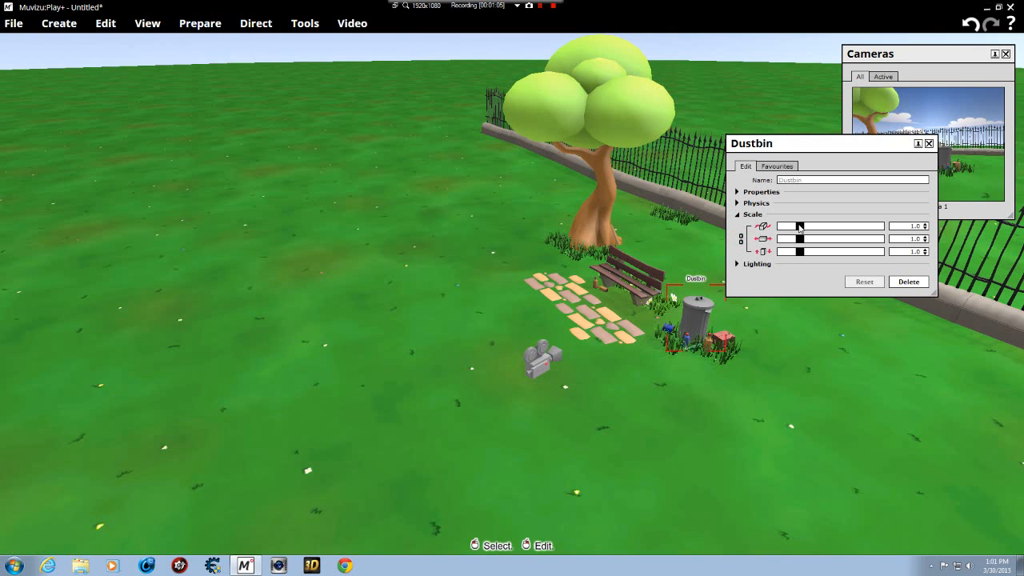
left_click_drag(798, 225, 829, 226)
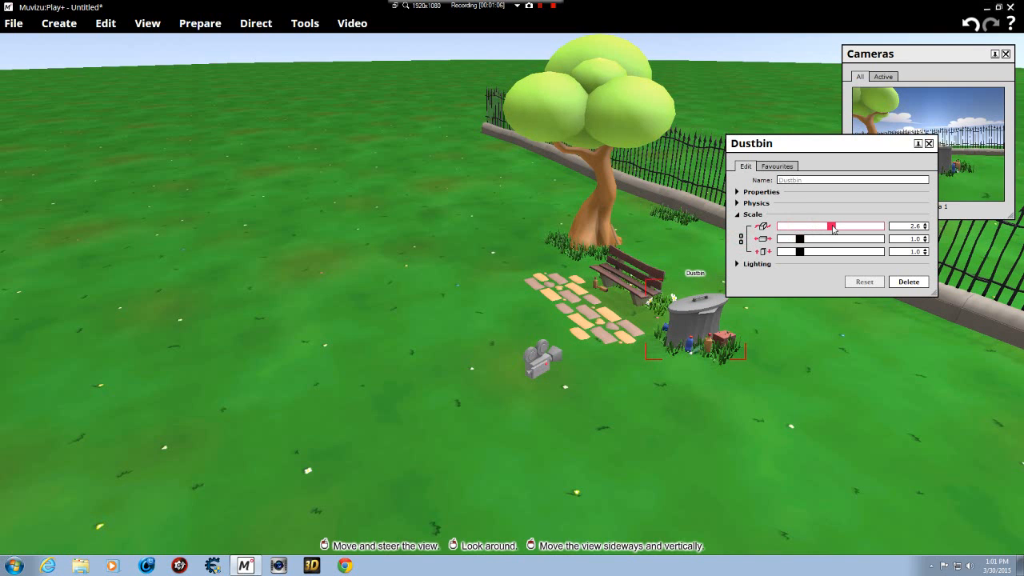
left_click_drag(829, 226, 839, 225)
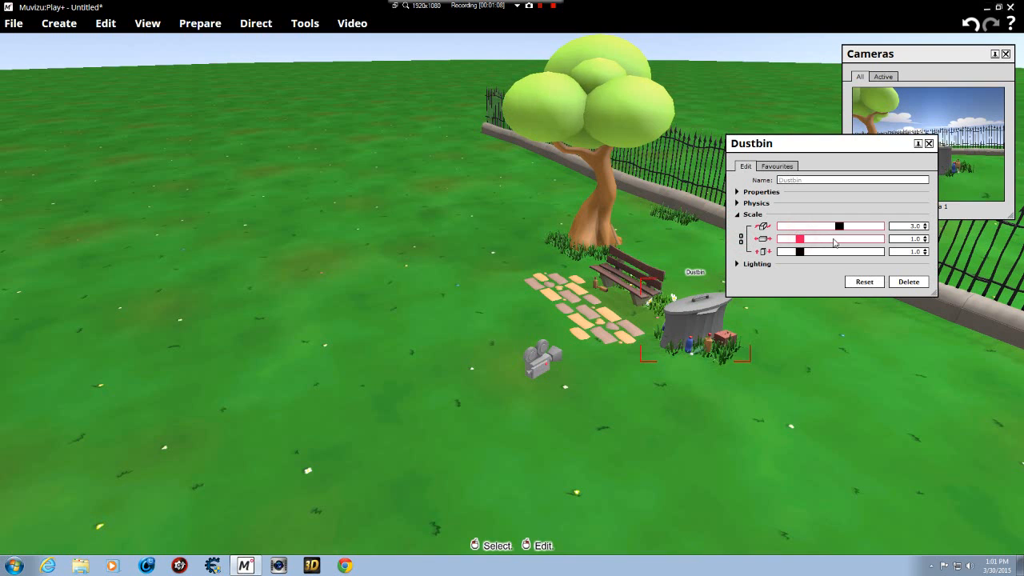
left_click_drag(800, 238, 850, 239)
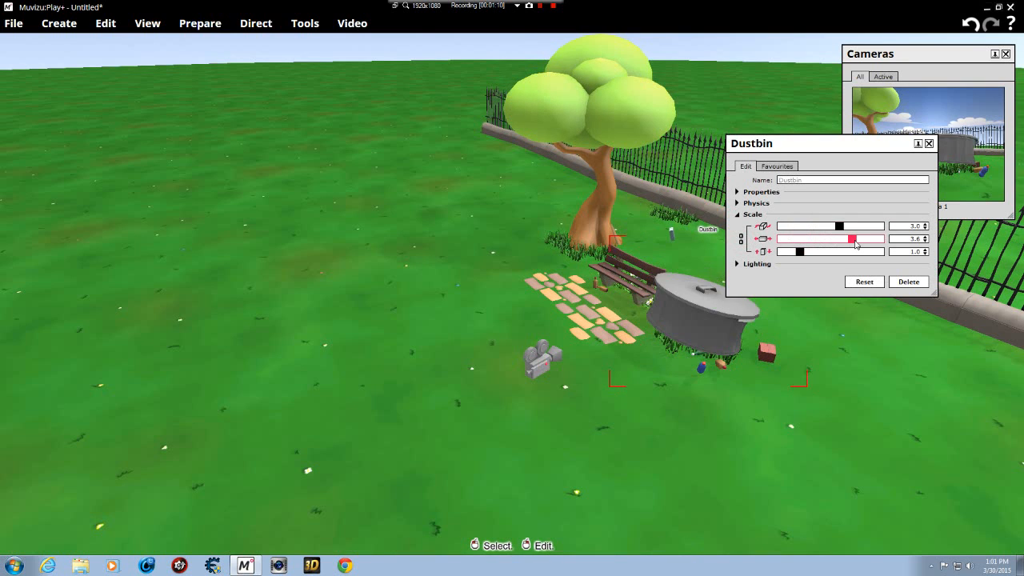
left_click_drag(850, 251, 807, 251)
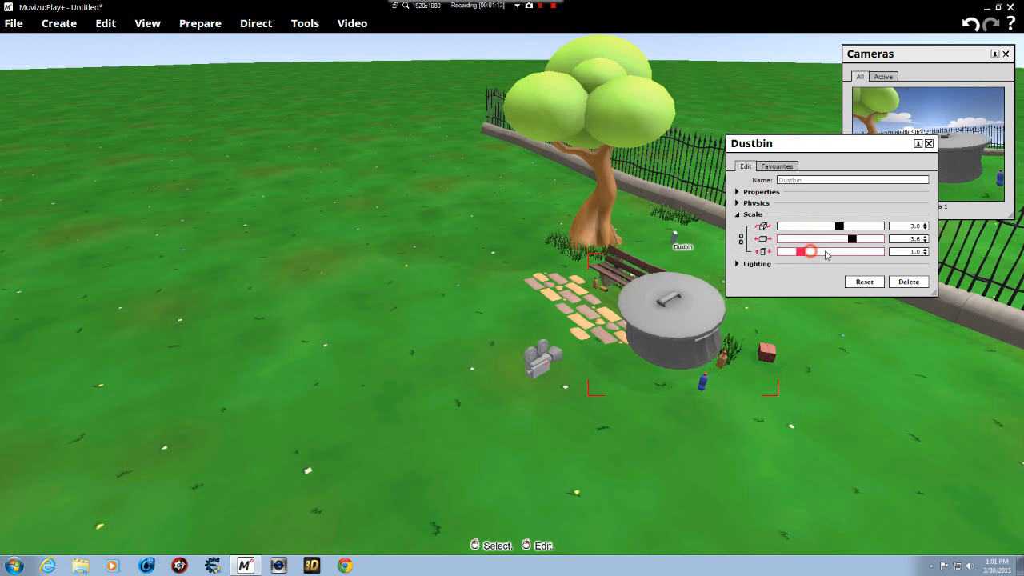
left_click_drag(808, 251, 860, 251)
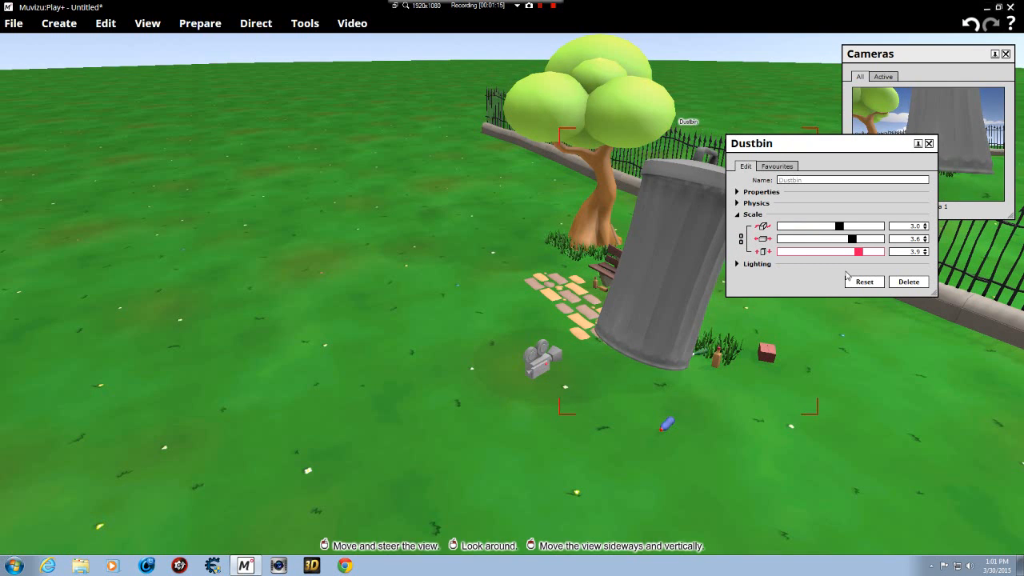
left_click(862, 282)
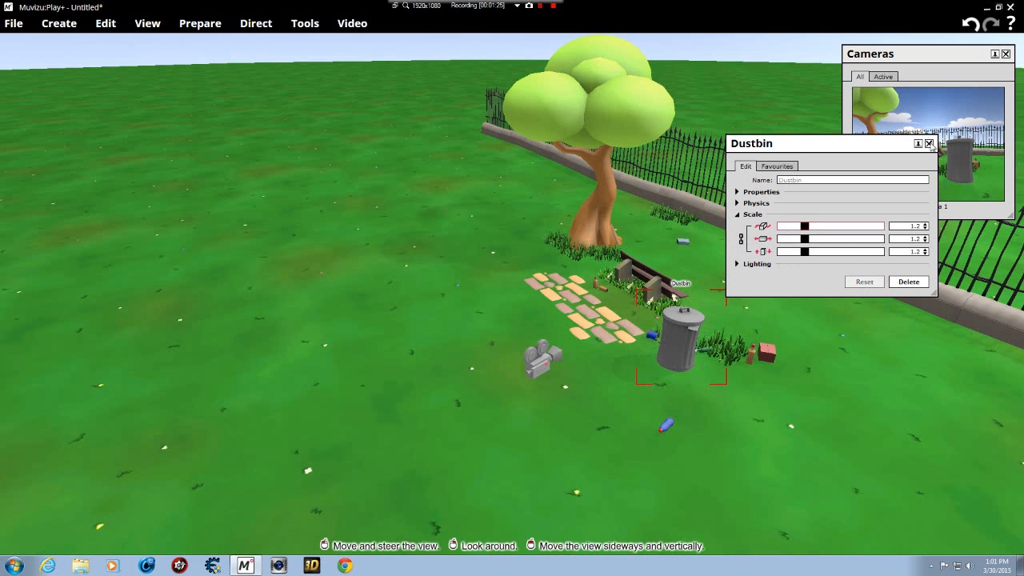
left_click(929, 143)
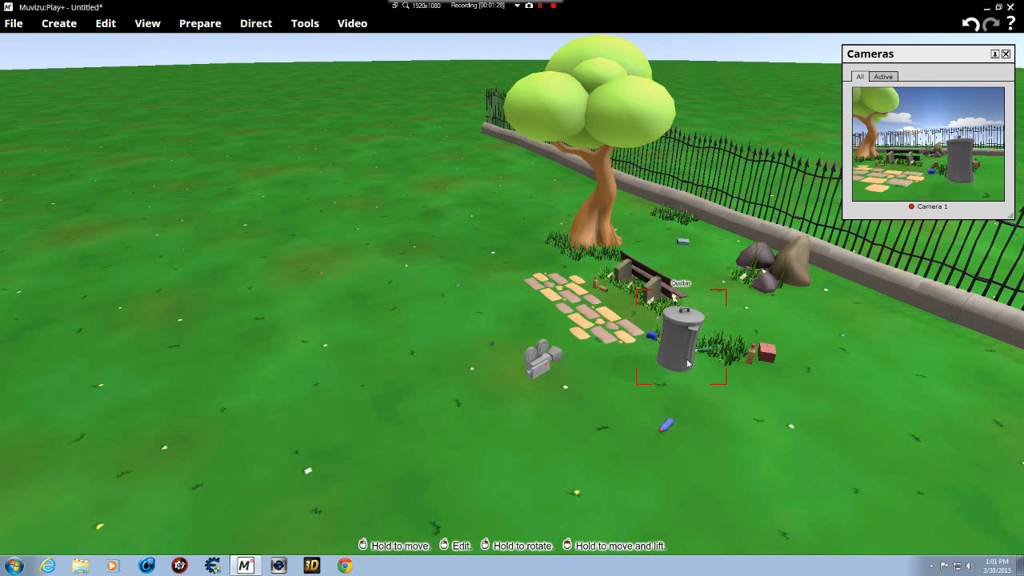
mouse_move(684, 348)
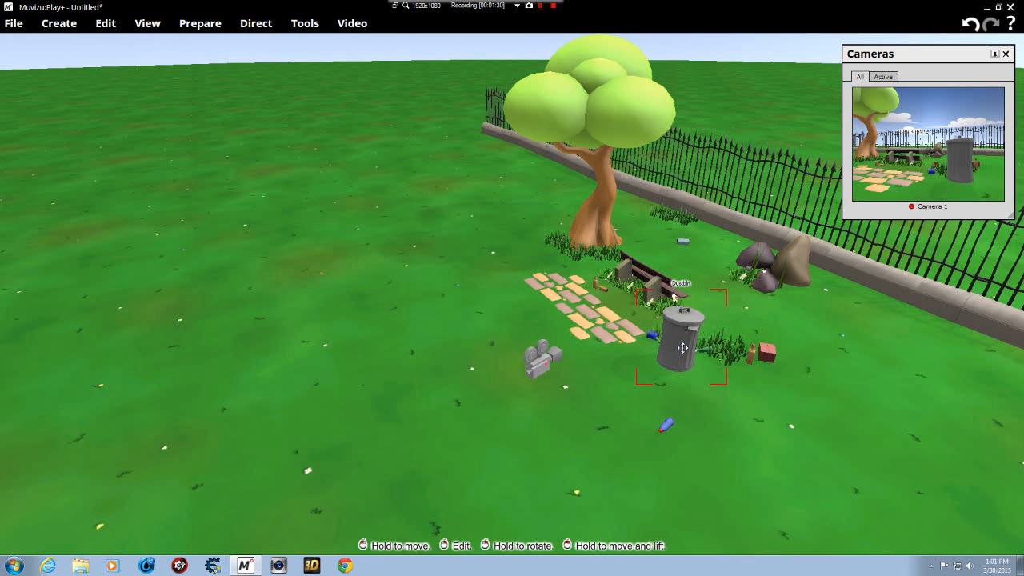
Step: Reopen the dustbin's colour properties and make the paper lime-green
double_click(680, 336)
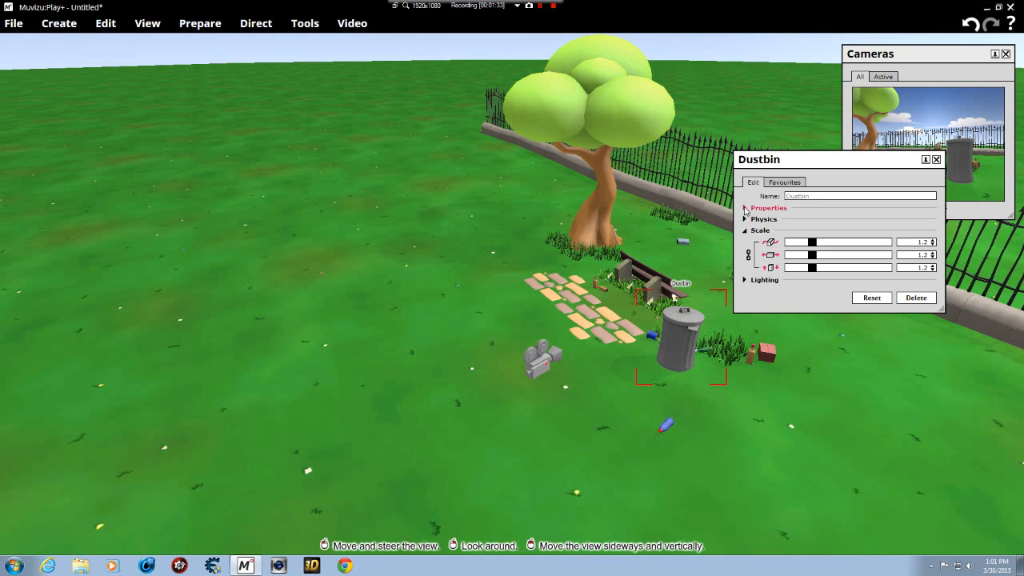
left_click(769, 208)
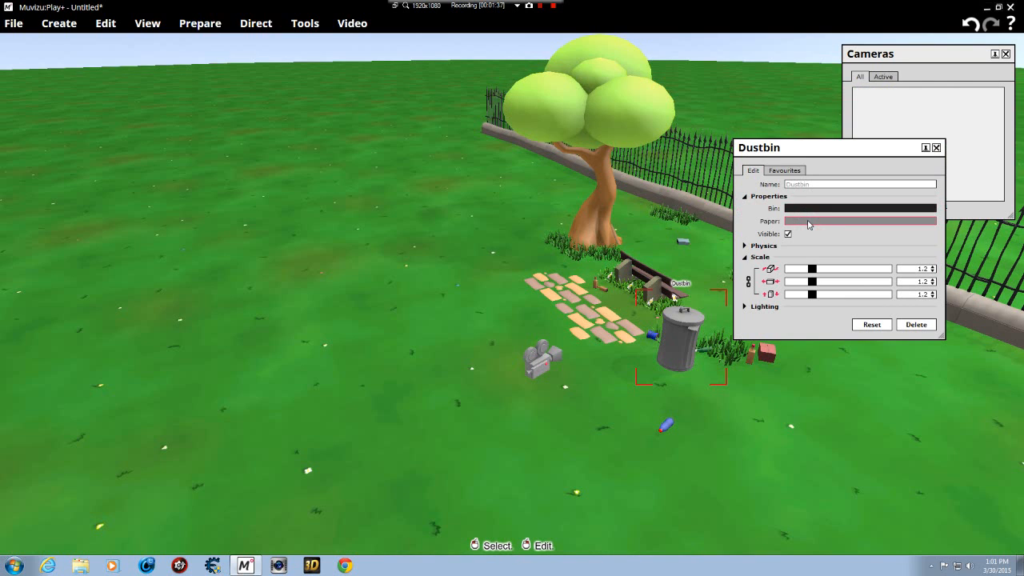
left_click(860, 221)
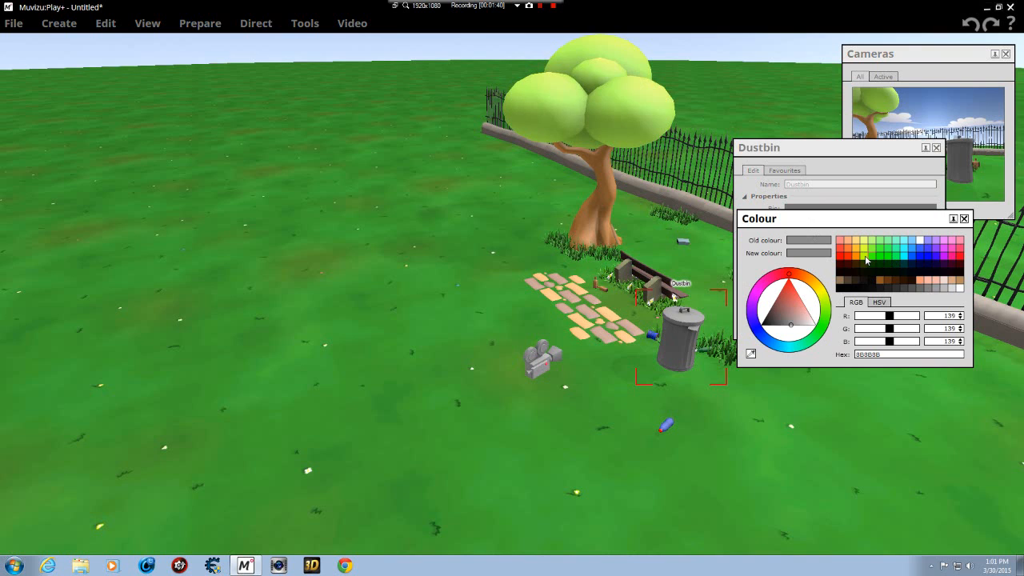
left_click(864, 257)
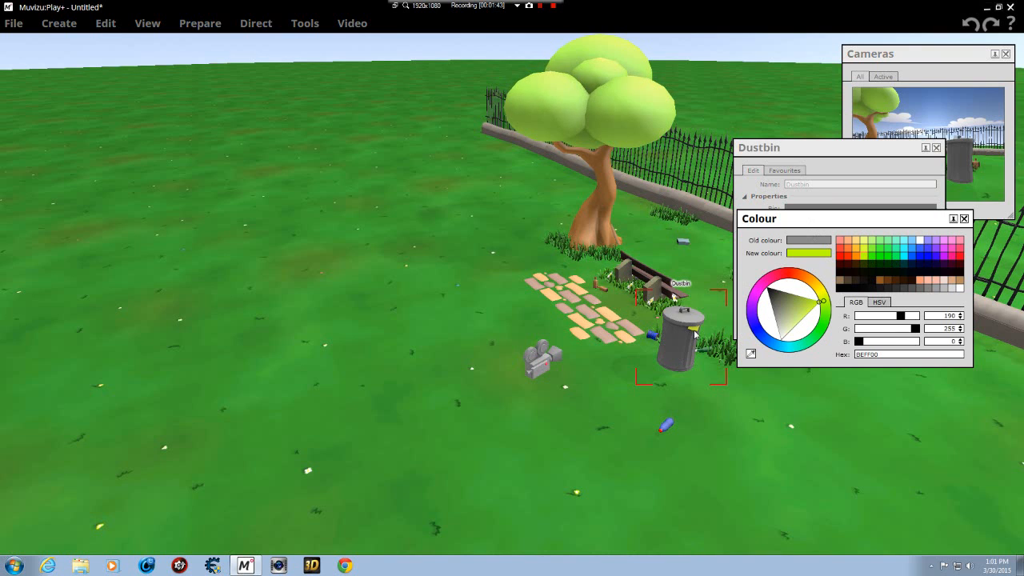
mouse_move(923, 234)
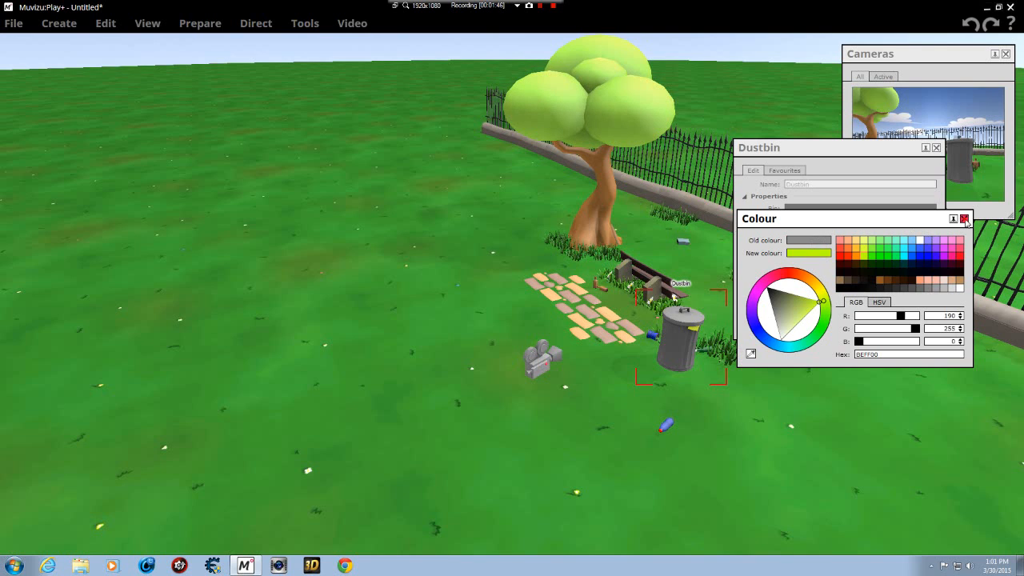
left_click(963, 218)
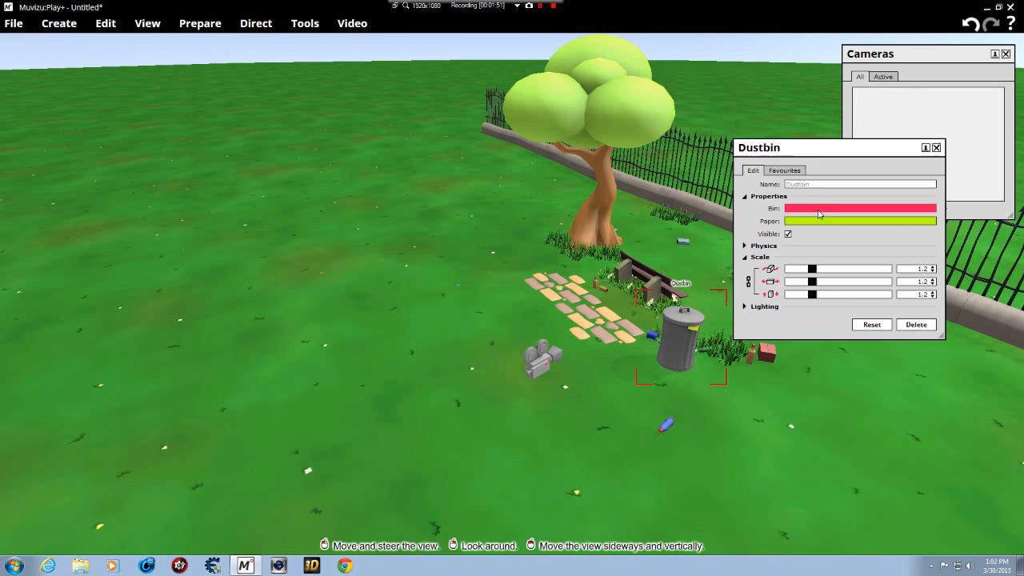
Step: Set the bin colour to red (FF0000) and close the dustbin panel
left_click(859, 208)
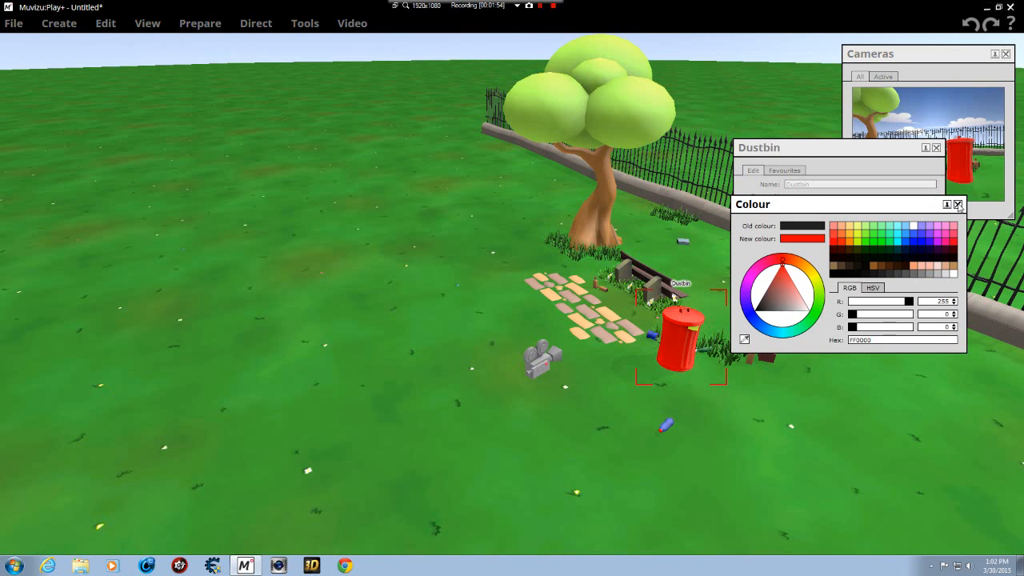
left_click(957, 205)
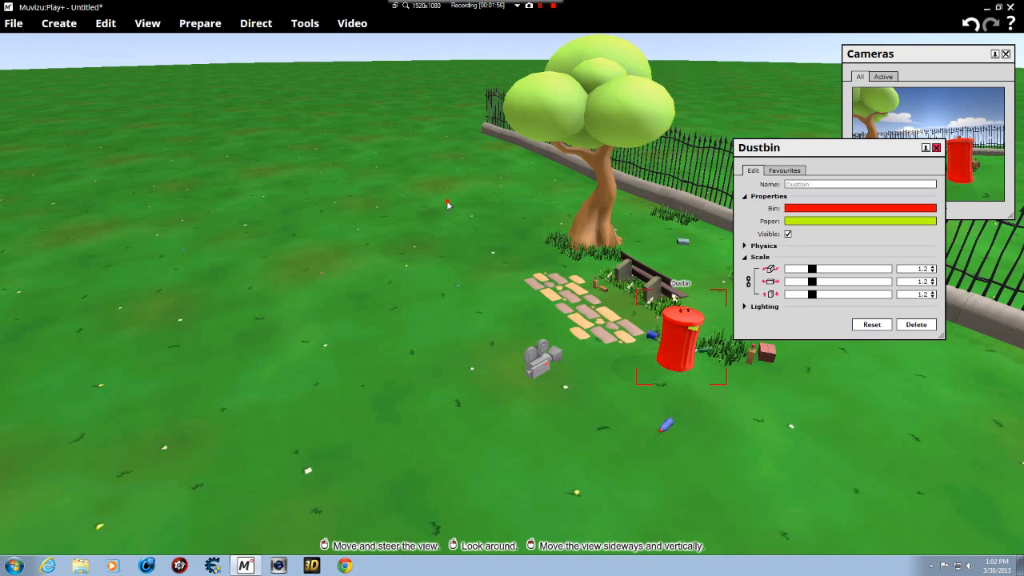
left_click(934, 147)
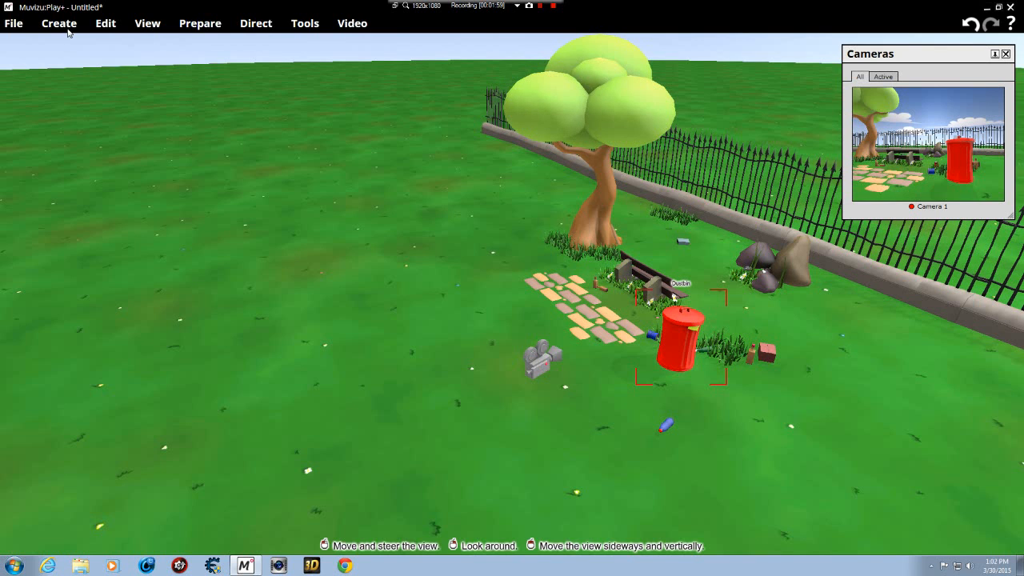
Step: Add a new character, Jim, through Create > Character
left_click(59, 22)
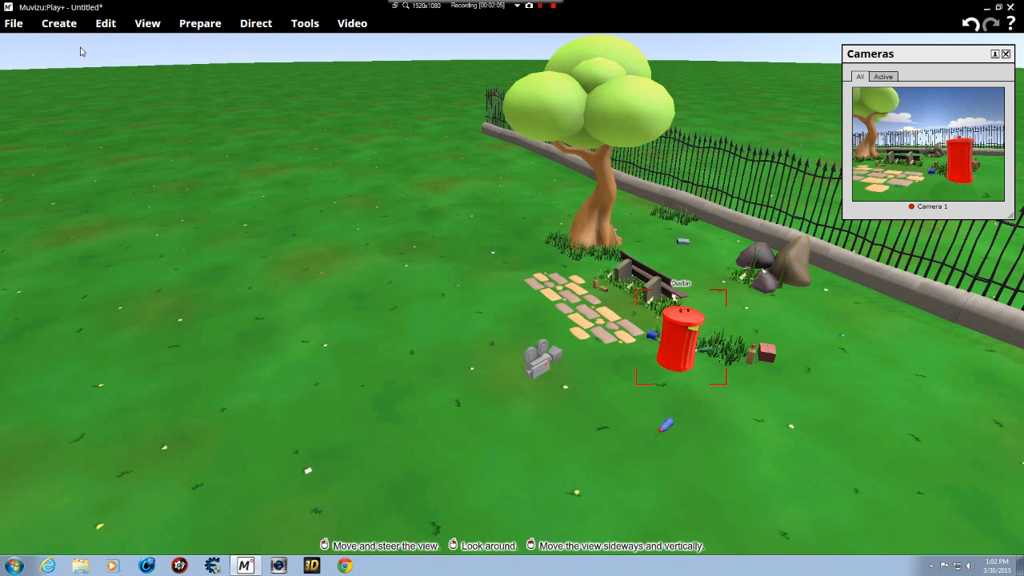
left_click(59, 23)
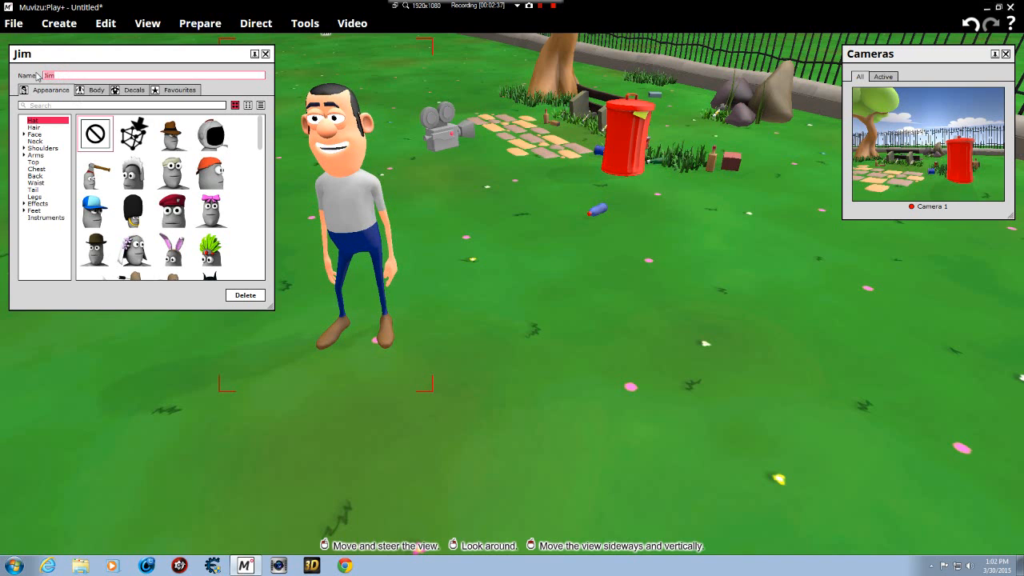
Step: Name the character Dan and show his Decals settings
type("Dan")
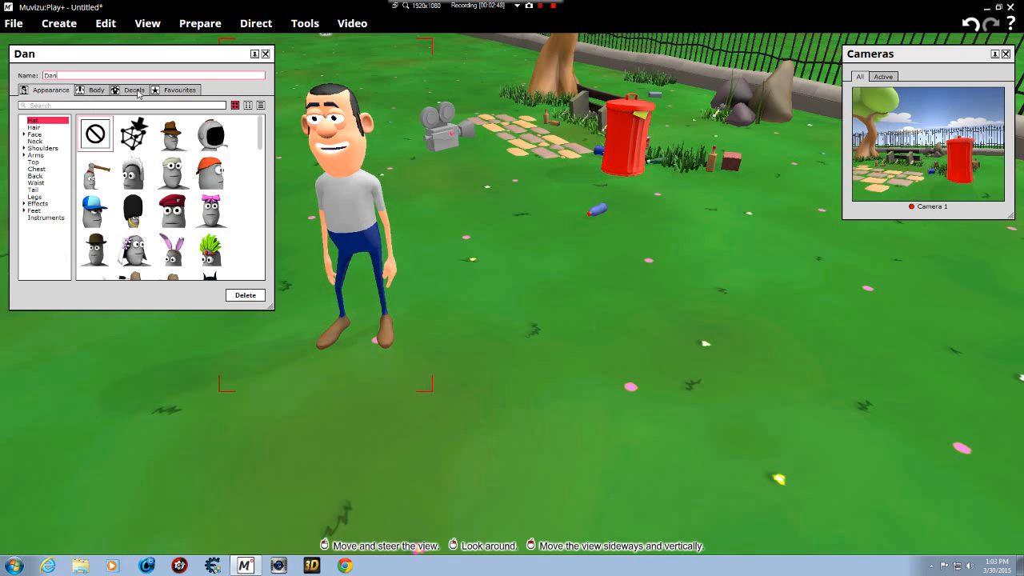
left_click(134, 89)
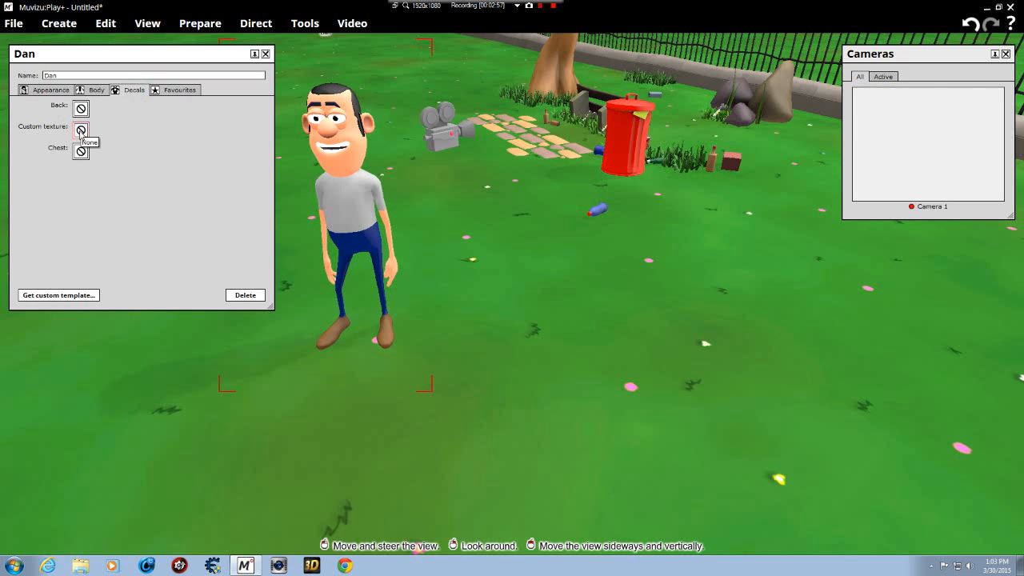
Step: Browse Blob tummies, Face mask and other Character textures for Dan's custom texture
left_click(80, 130)
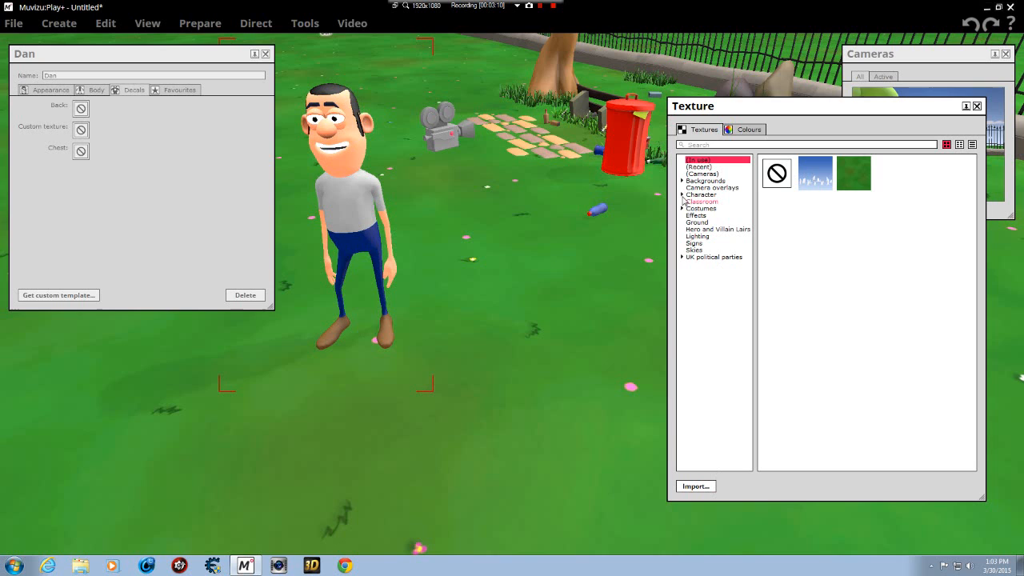
left_click(682, 193)
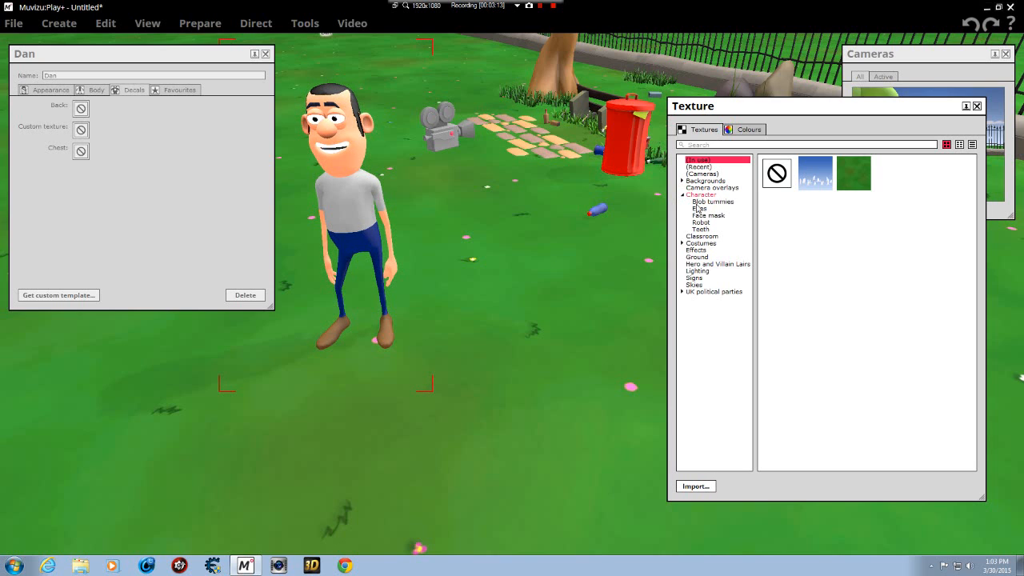
left_click(699, 208)
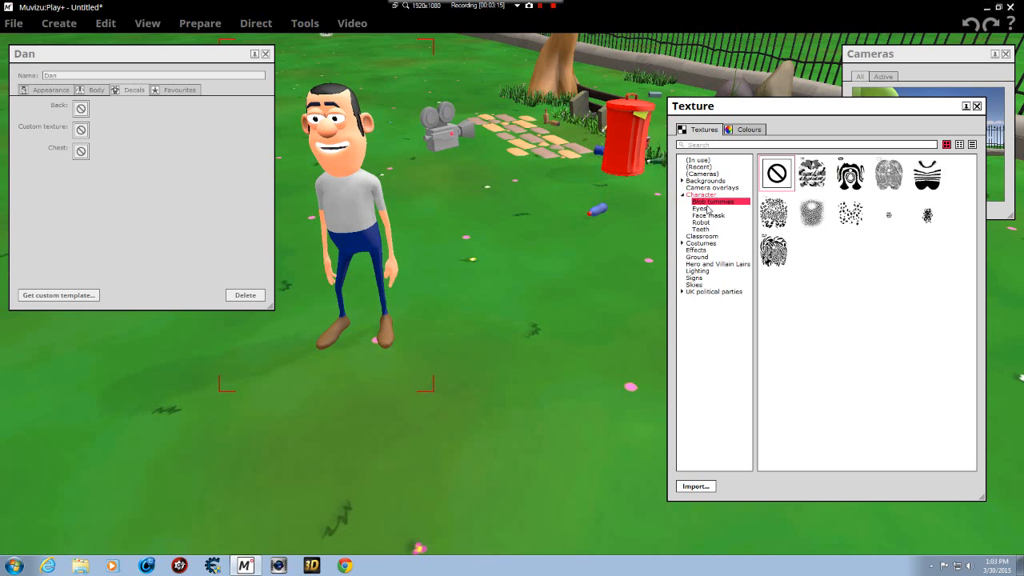
left_click(811, 214)
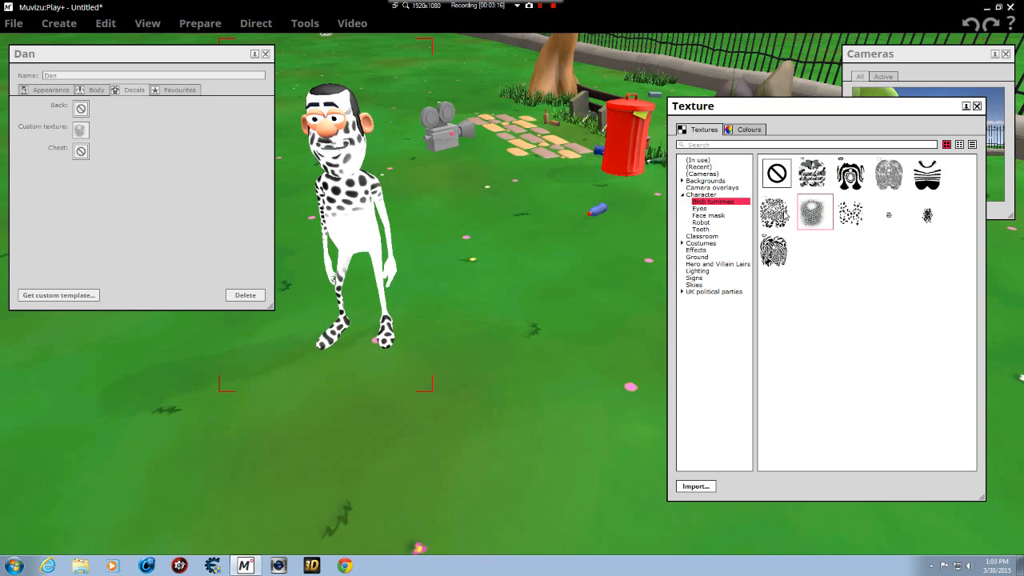
left_click(774, 213)
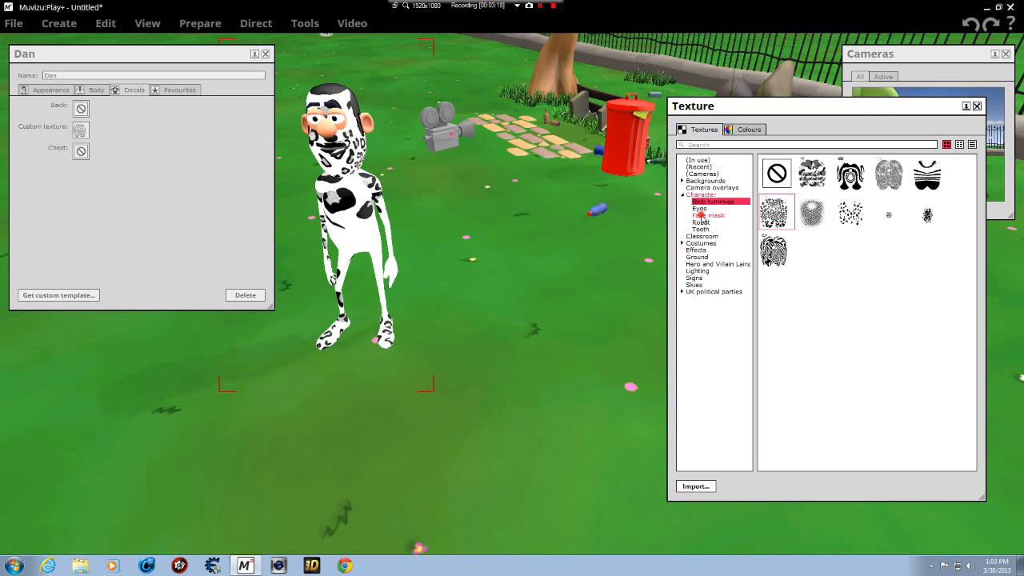
left_click(708, 215)
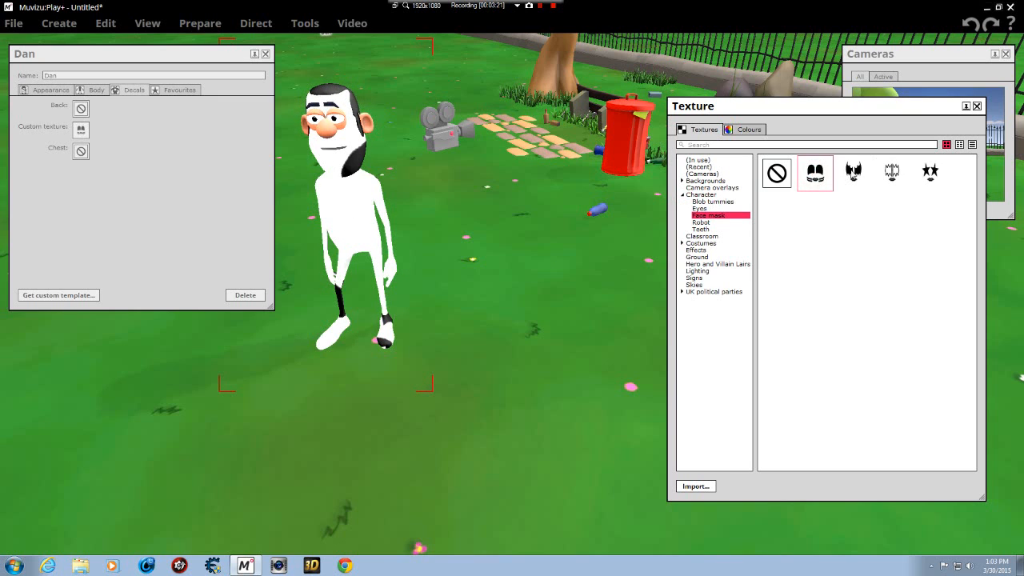
left_click(891, 173)
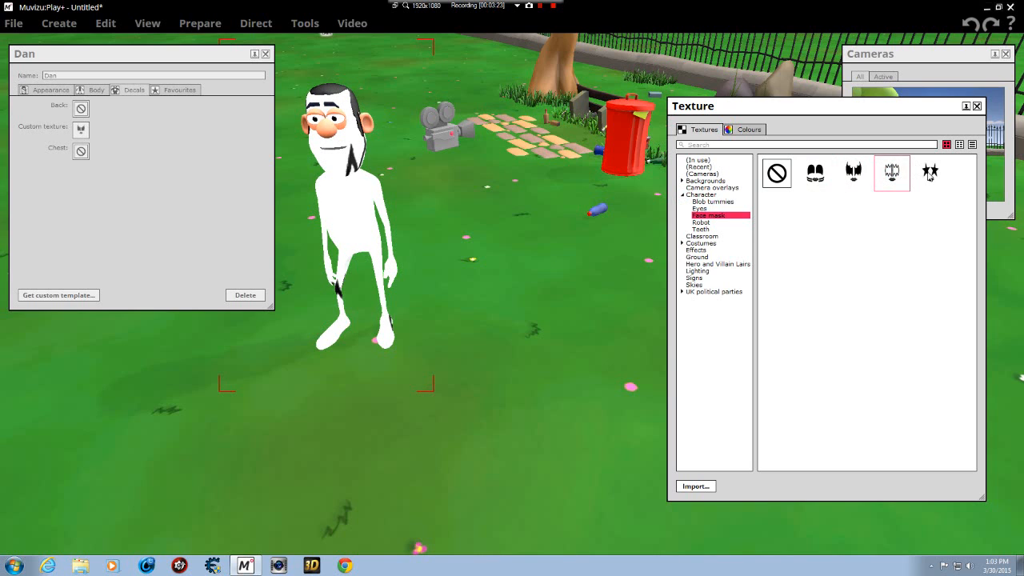
left_click(930, 172)
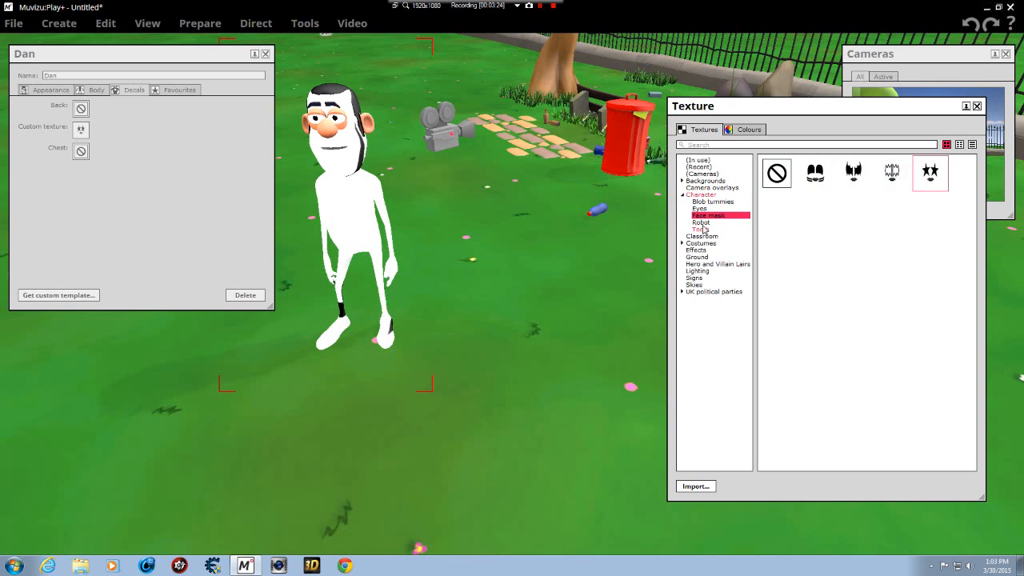
left_click(708, 215)
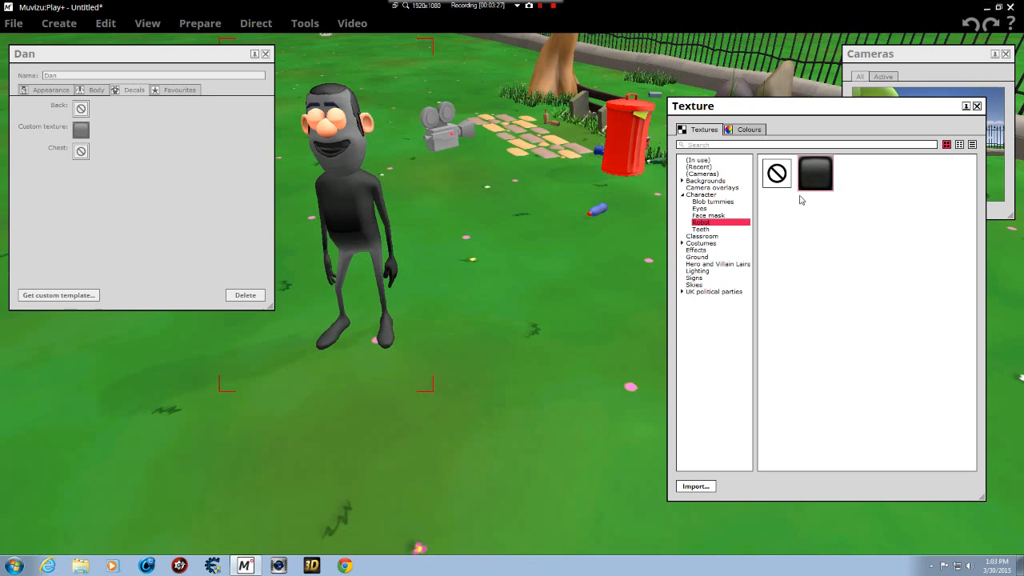
left_click(701, 229)
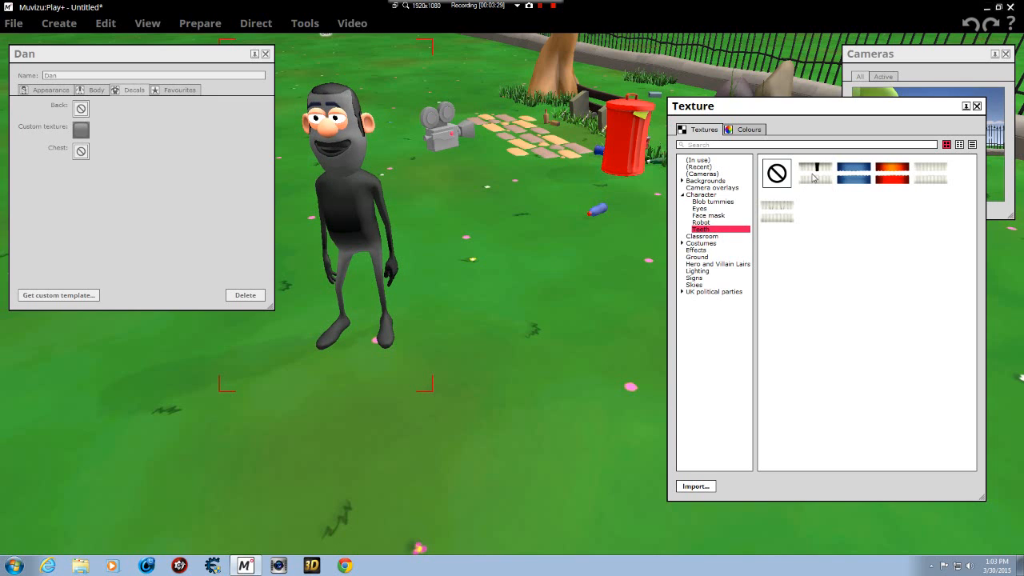
left_click(776, 211)
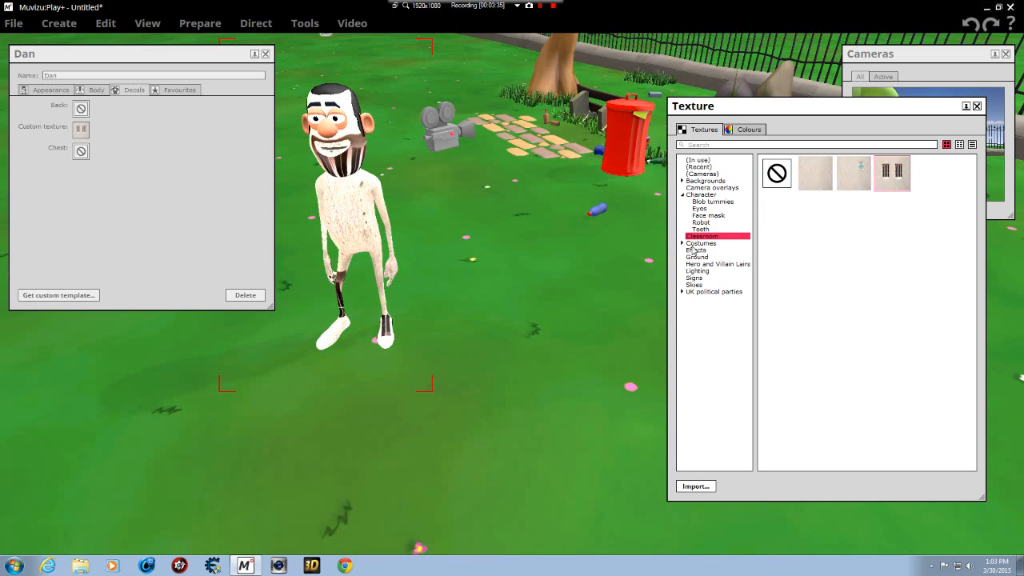
Step: Dress Dan in the black suit from Costumes > Boy and close the library
left_click(681, 242)
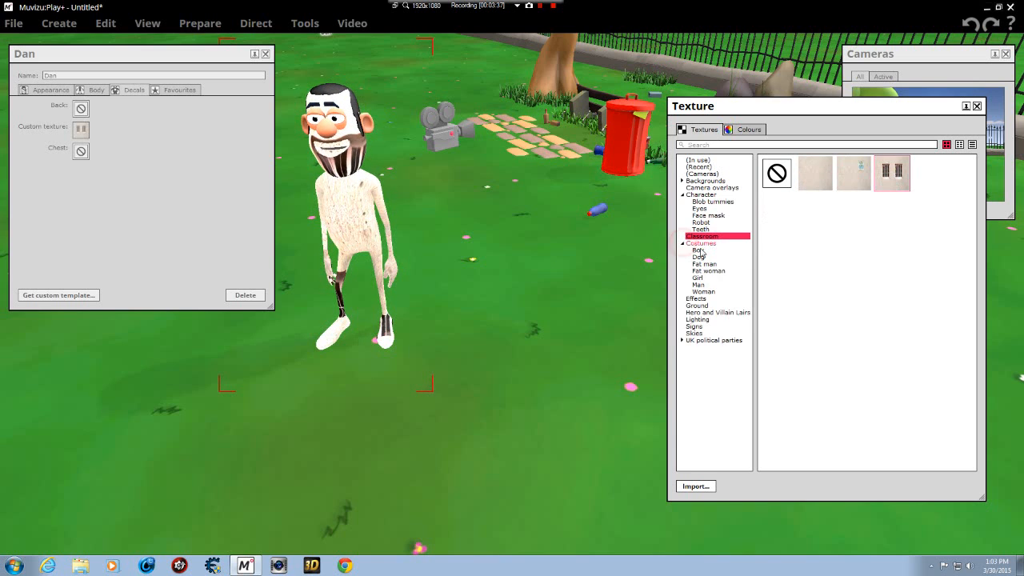
left_click(697, 250)
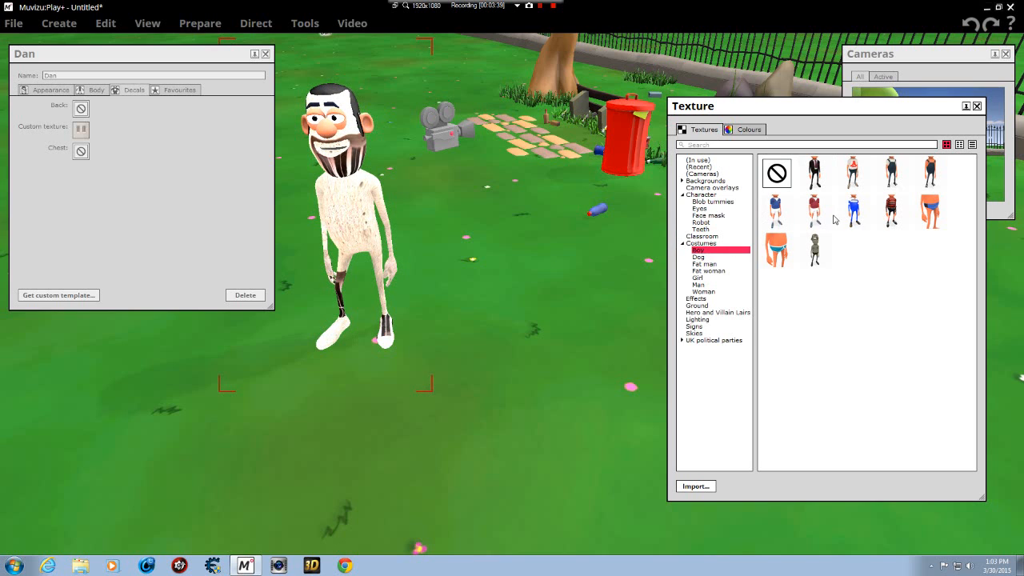
left_click(814, 210)
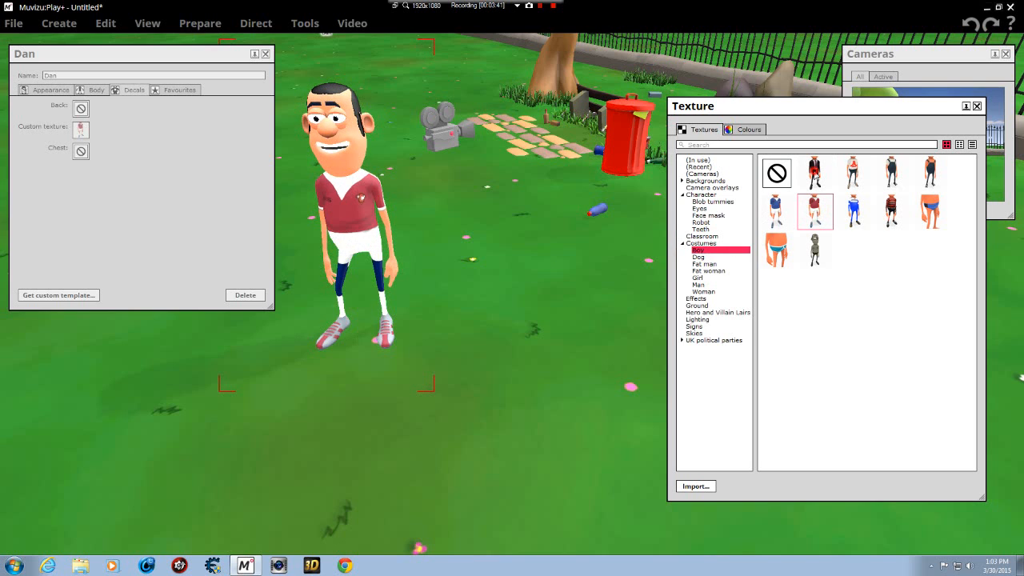
left_click(814, 174)
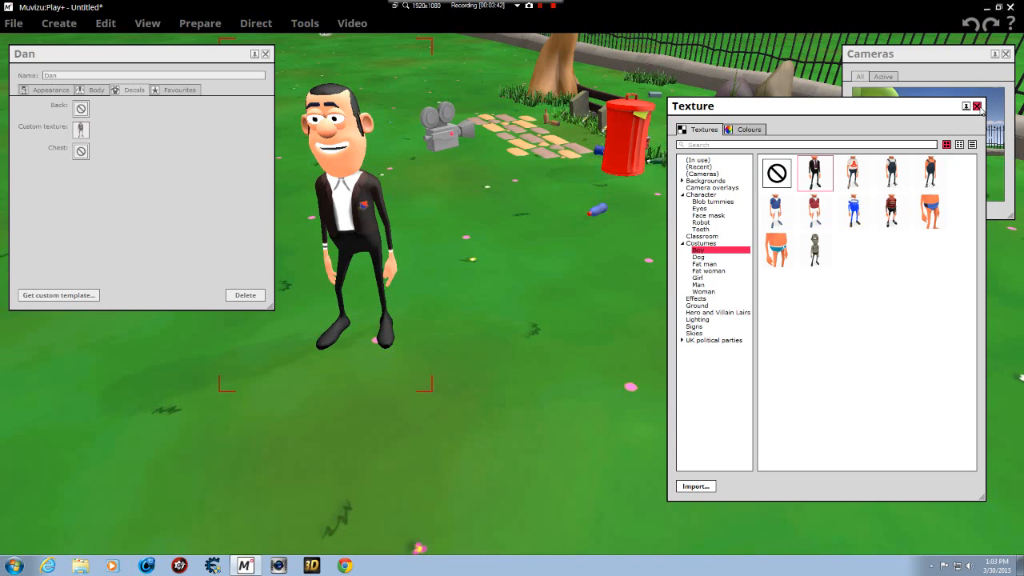
left_click(976, 106)
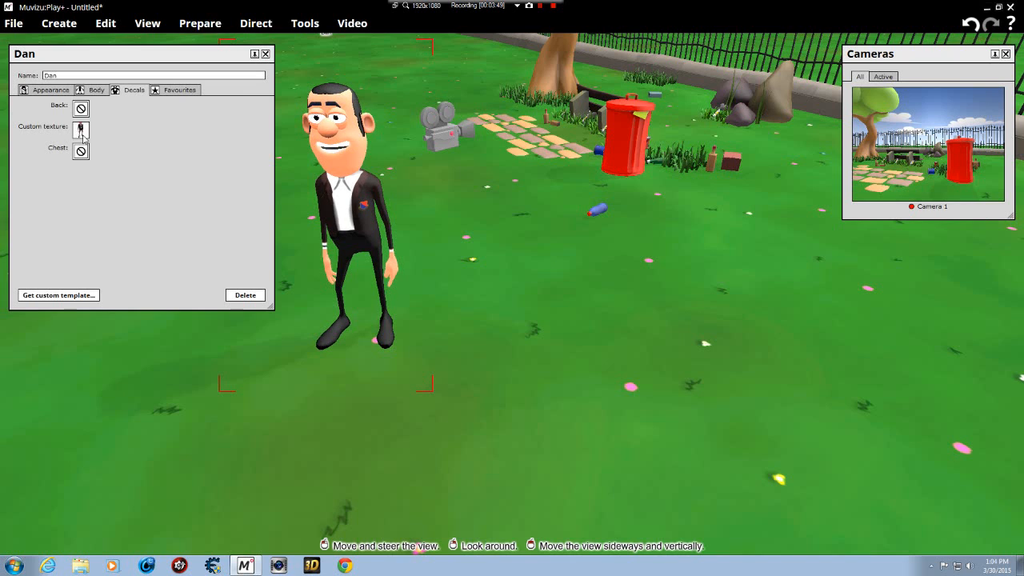
Step: Set Dan's skin colour to bright red on the Body tab
left_click(81, 129)
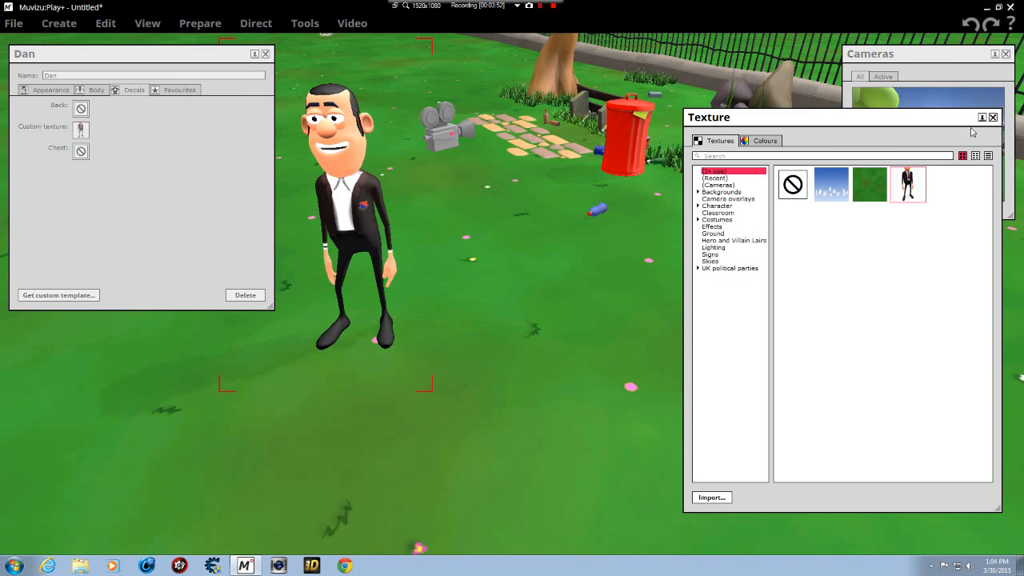
left_click(992, 117)
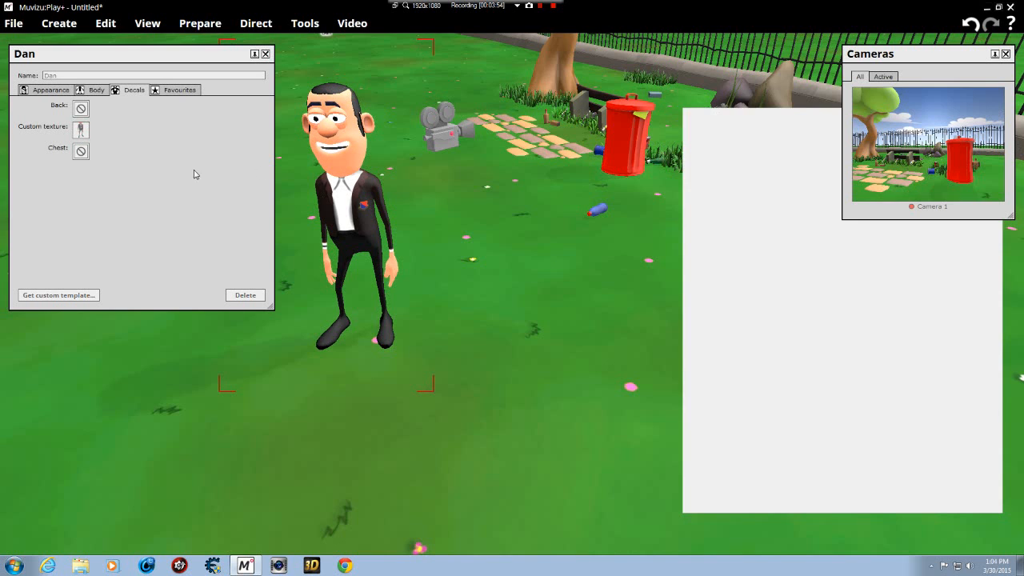
left_click(49, 90)
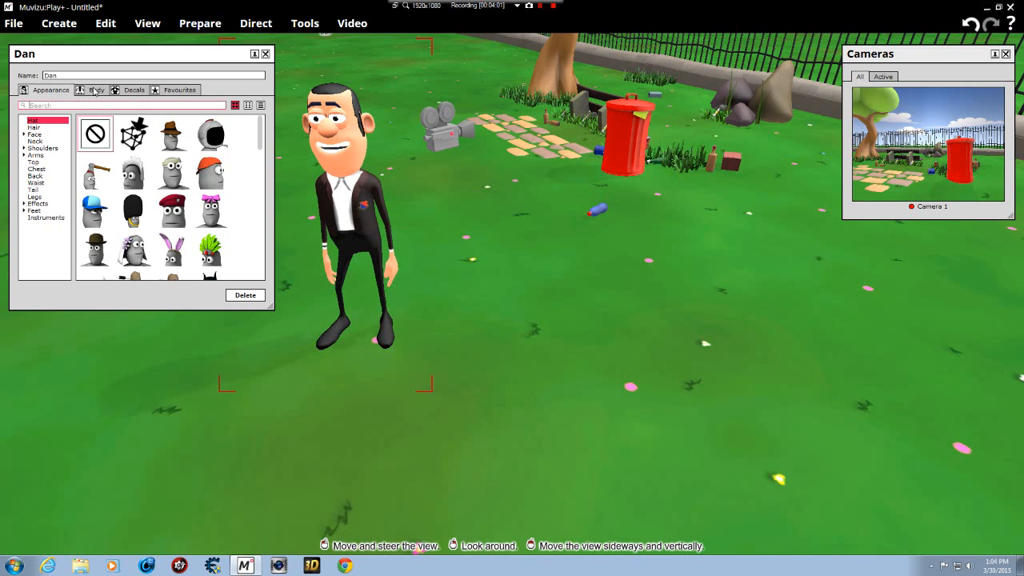
left_click(96, 89)
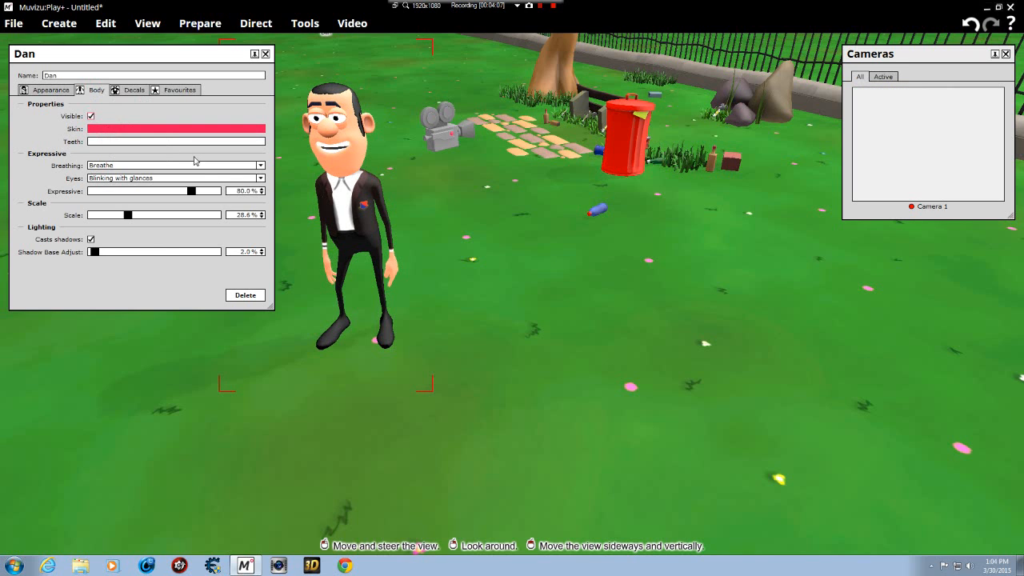
left_click(176, 128)
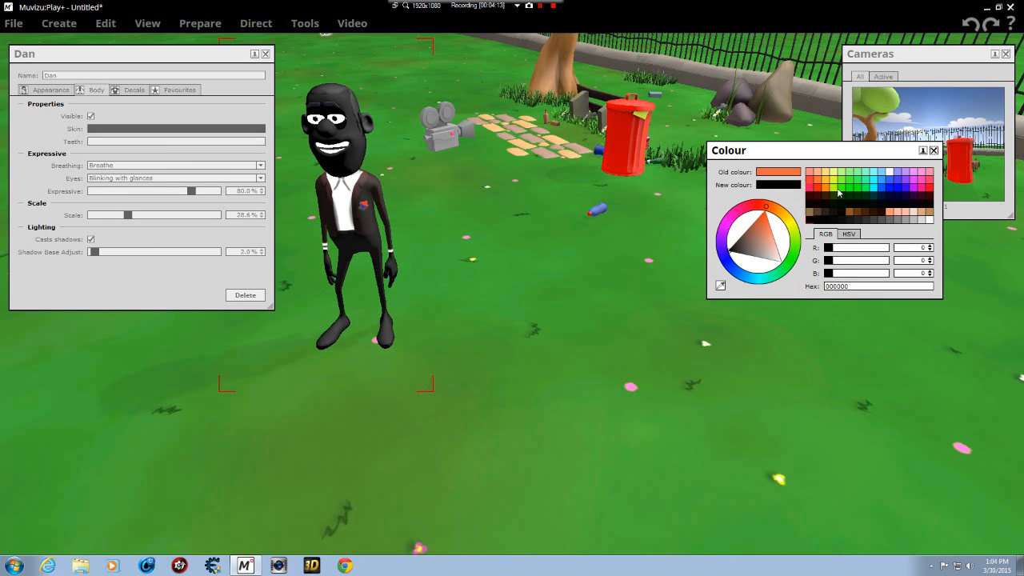
left_click(815, 184)
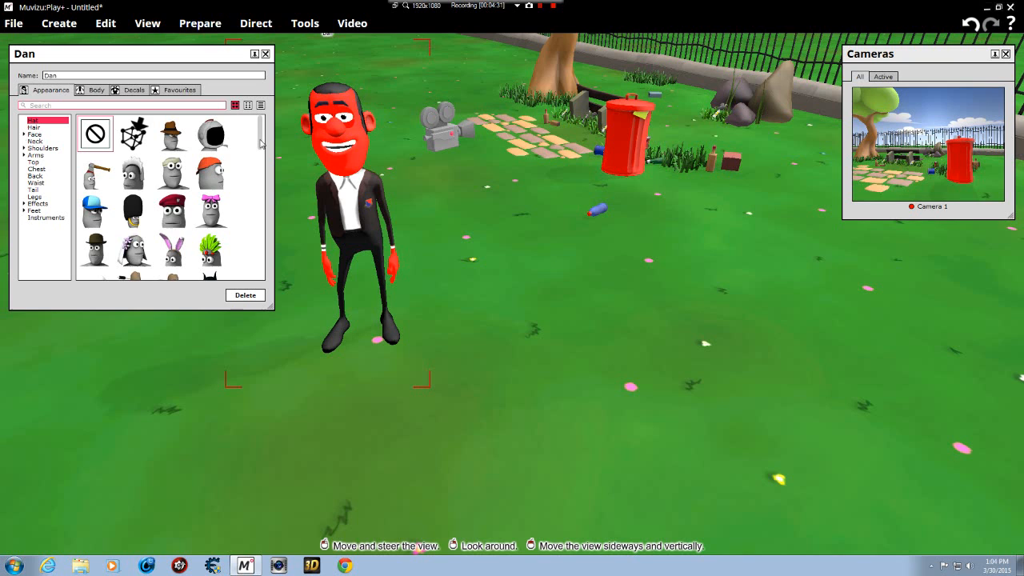
Step: Scroll the hat items and give Dan the red devil horns
scroll("down", 3)
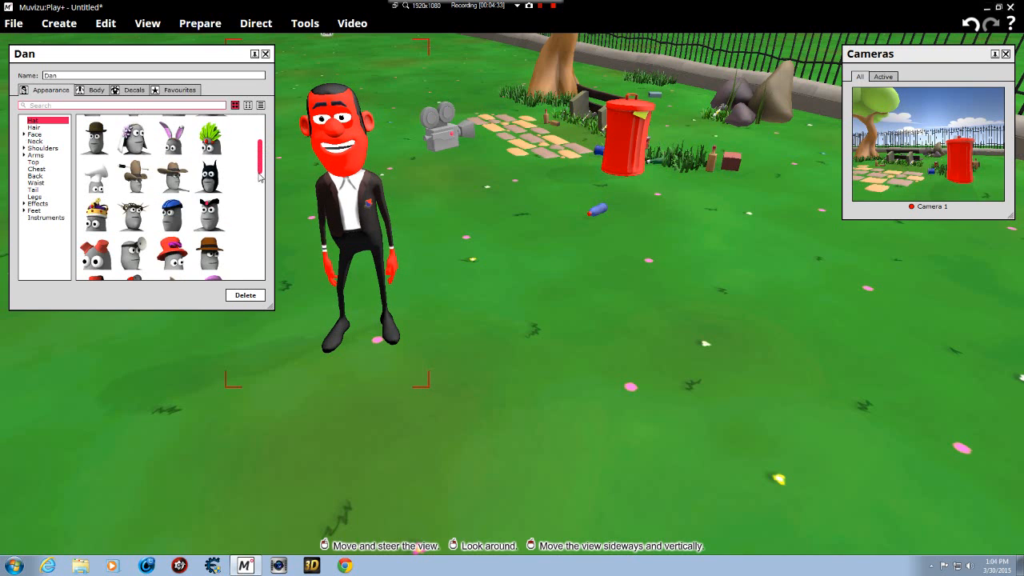
scroll("down", 3)
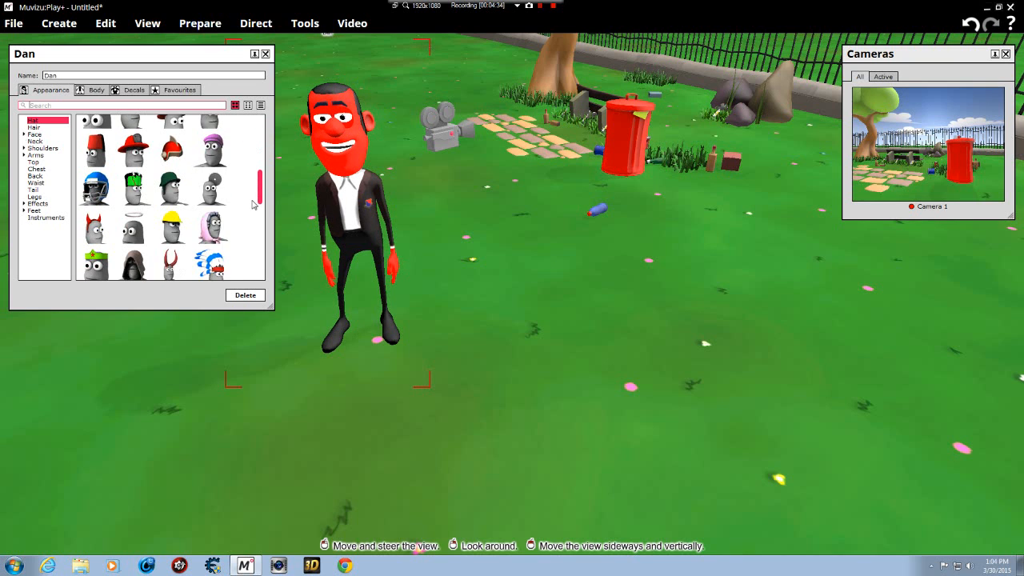
scroll("down", 3)
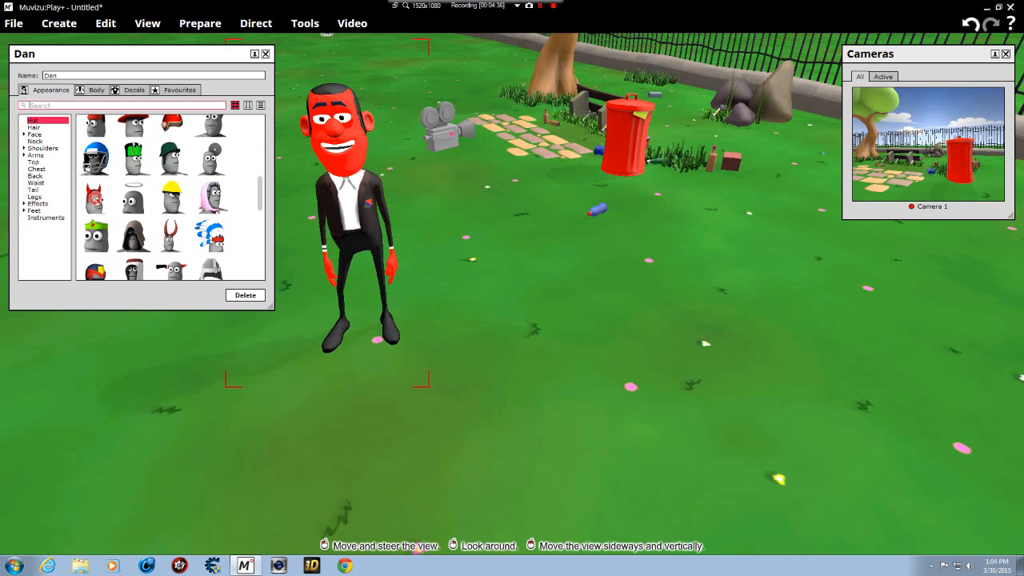
left_click(95, 196)
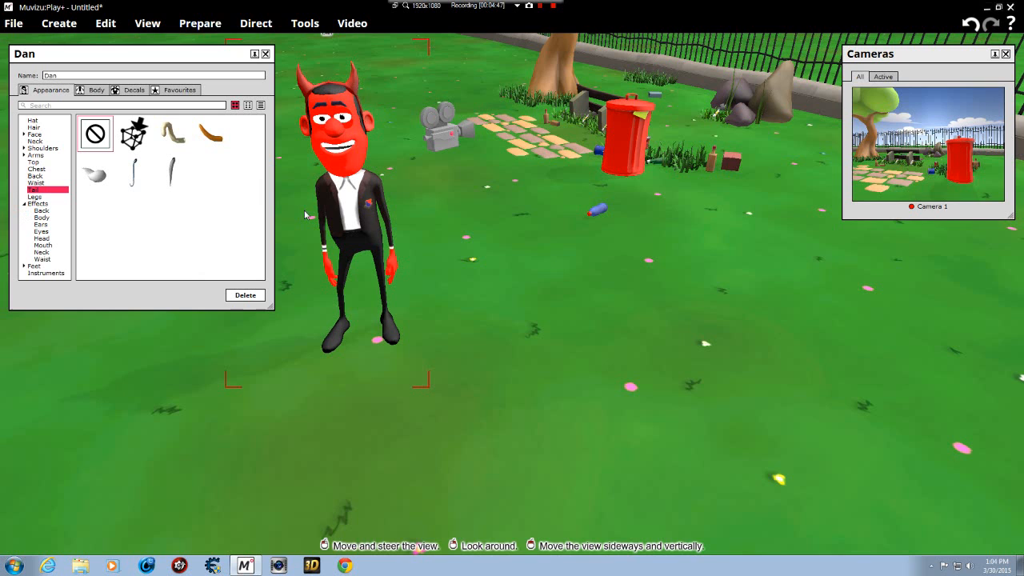
mouse_move(344, 218)
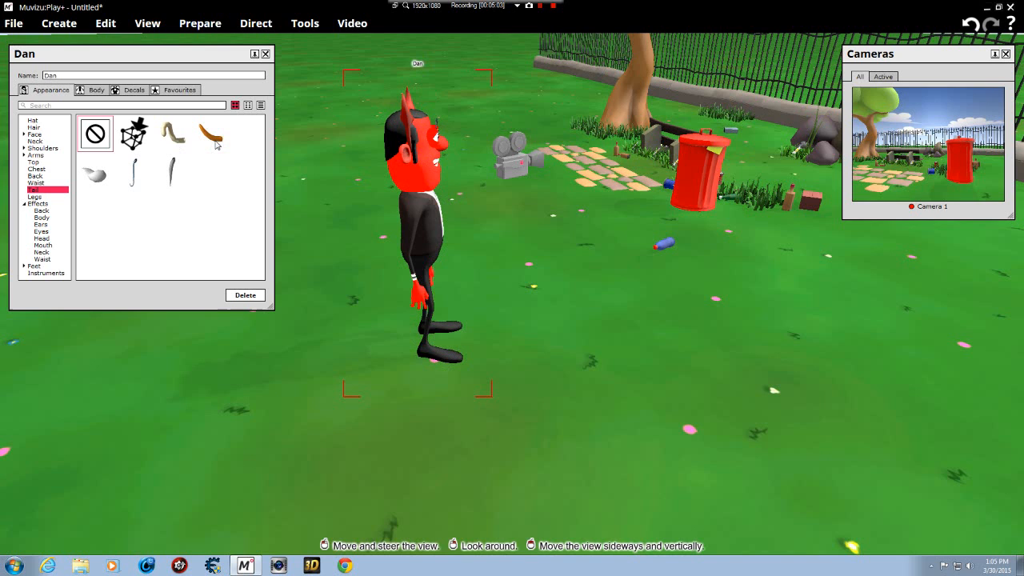
Step: Give Dan the Dog tail and scale it up to 1.3
left_click(210, 134)
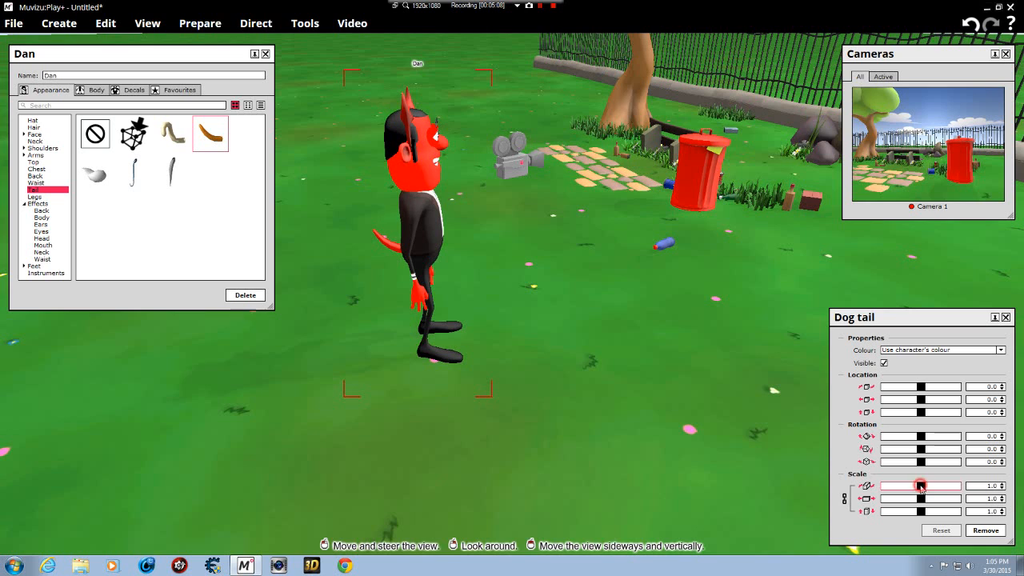
left_click_drag(920, 486, 955, 485)
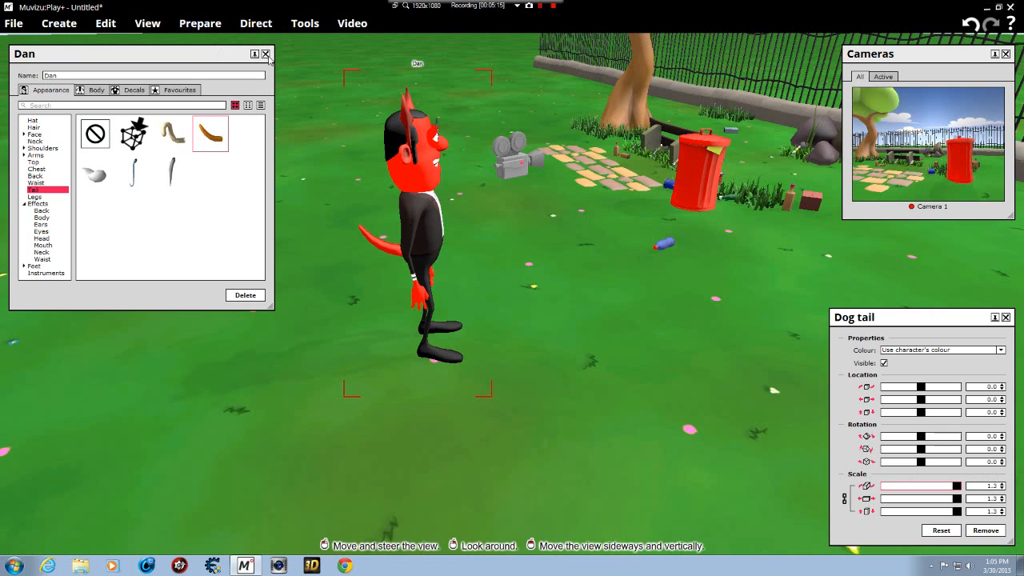
left_click(264, 54)
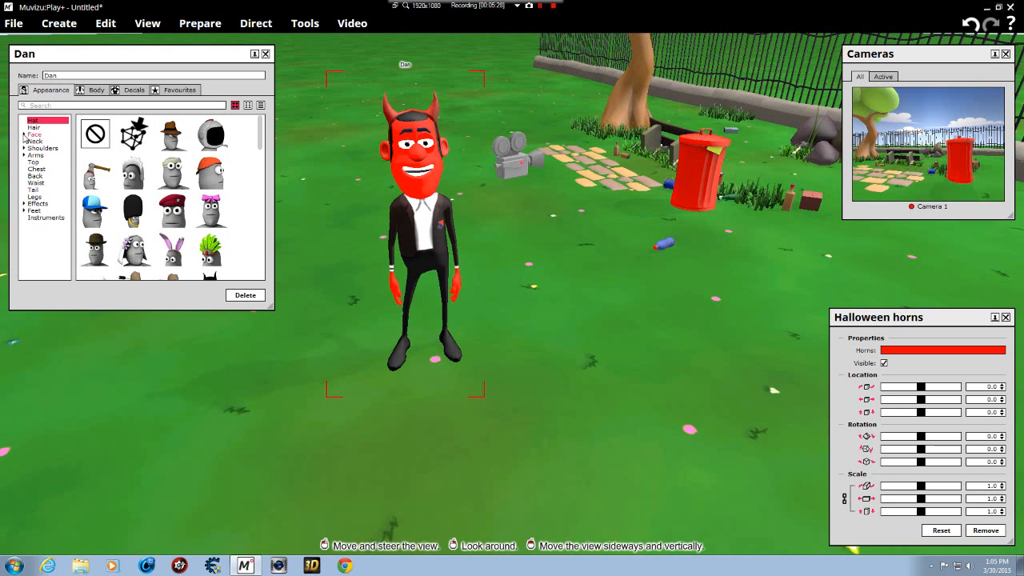
Step: Give Dan the Cat eyes style from the Face > Eyes options
left_click(34, 134)
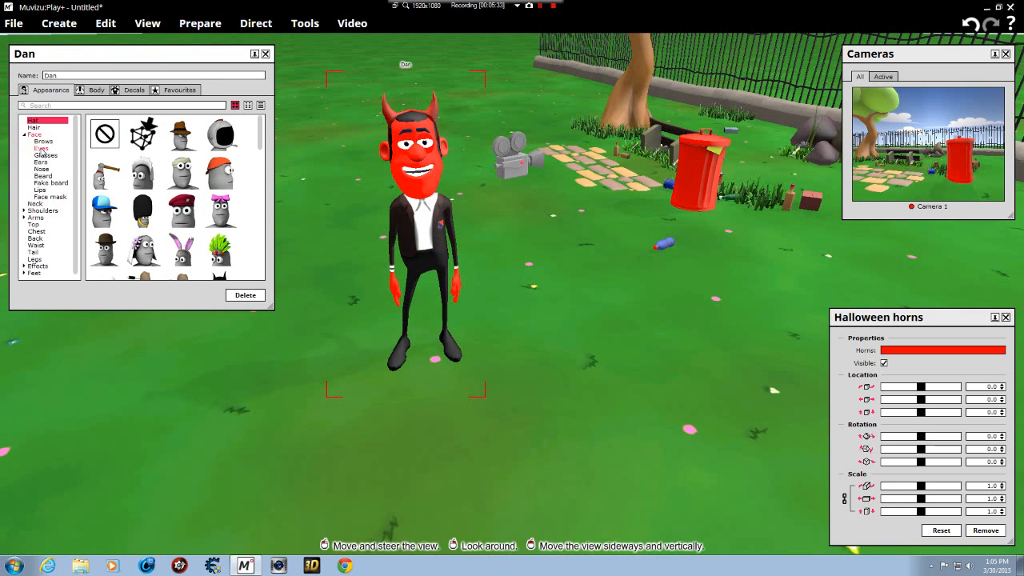
left_click(40, 147)
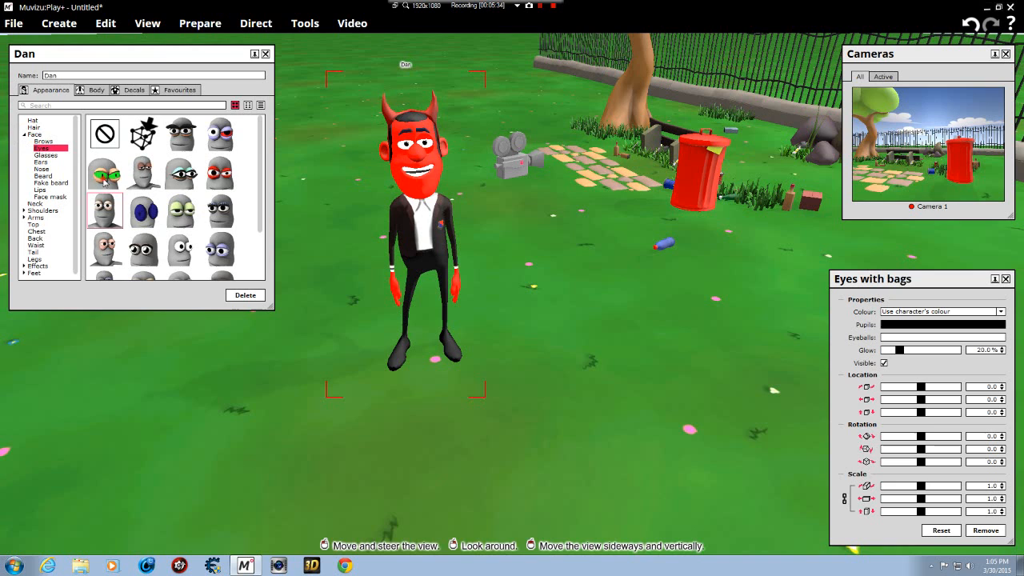
left_click(104, 172)
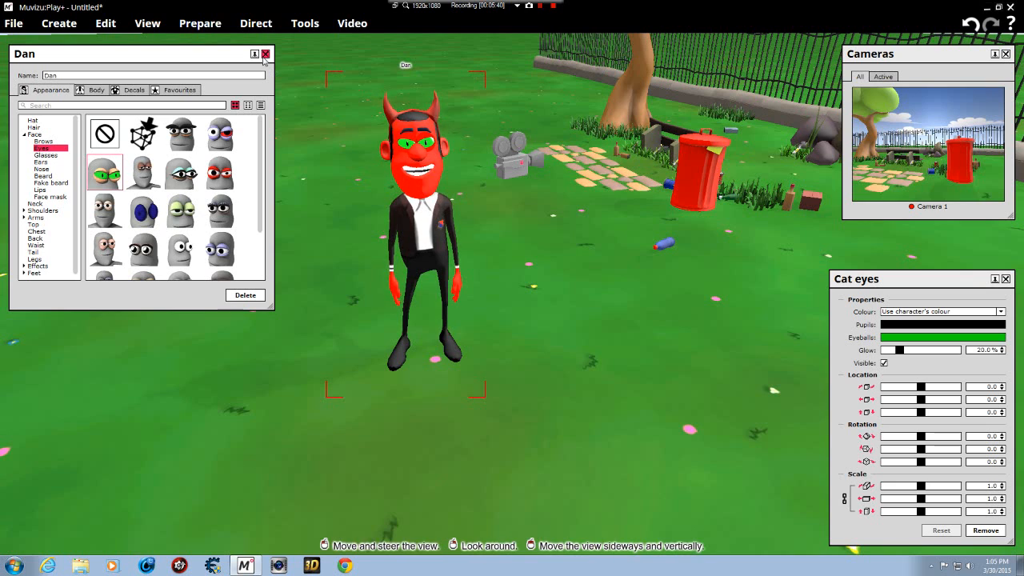
left_click(942, 336)
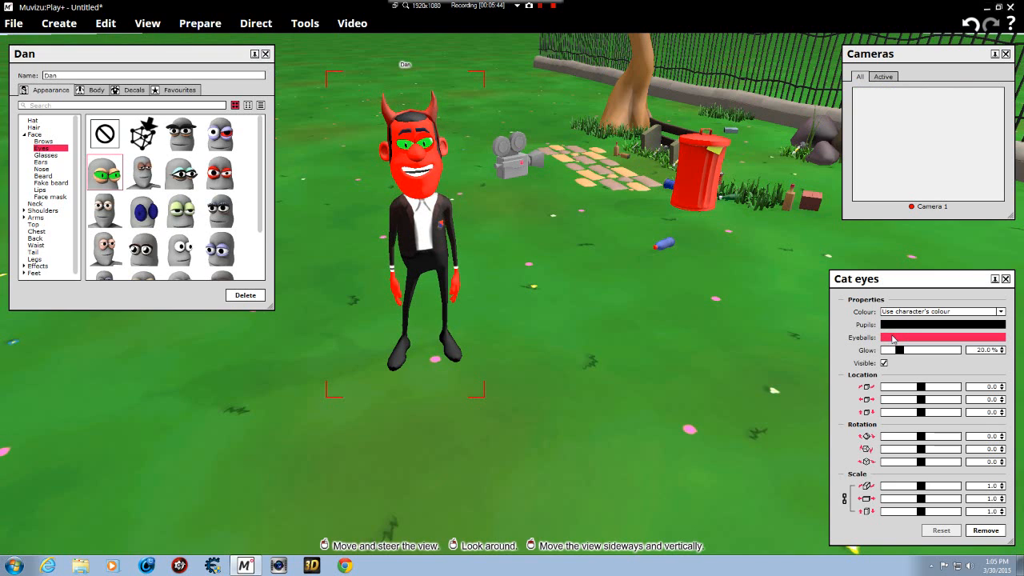
Step: Colour Dan's cat eyeballs black, then close the colour and Cat eyes panels
left_click(942, 336)
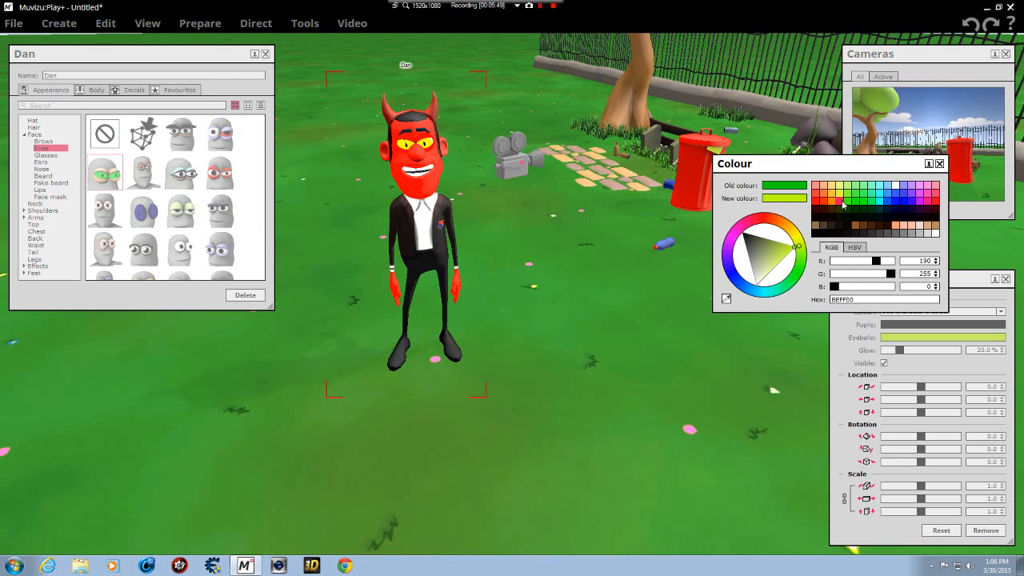
mouse_move(818, 203)
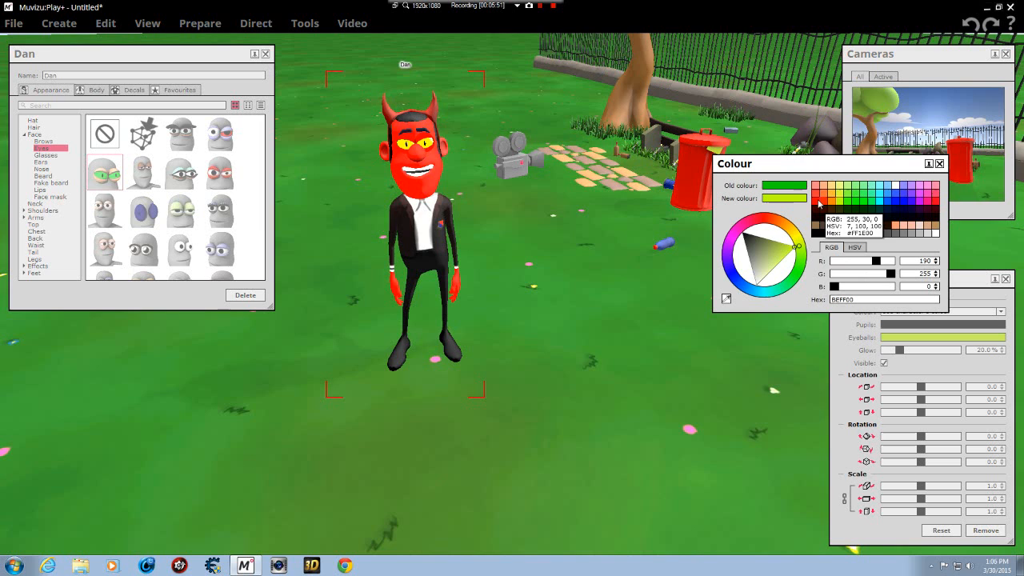
left_click(818, 202)
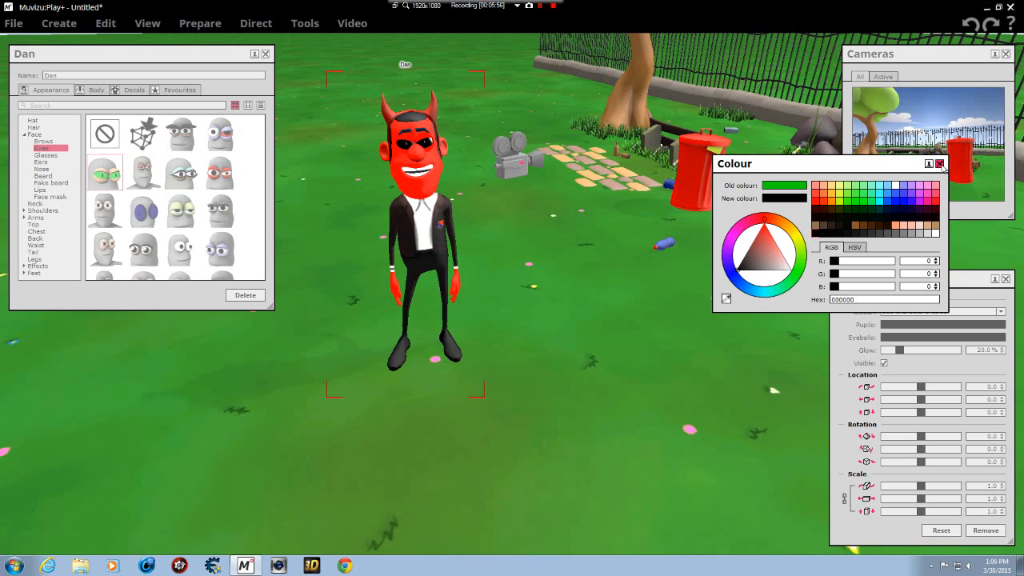
left_click(940, 164)
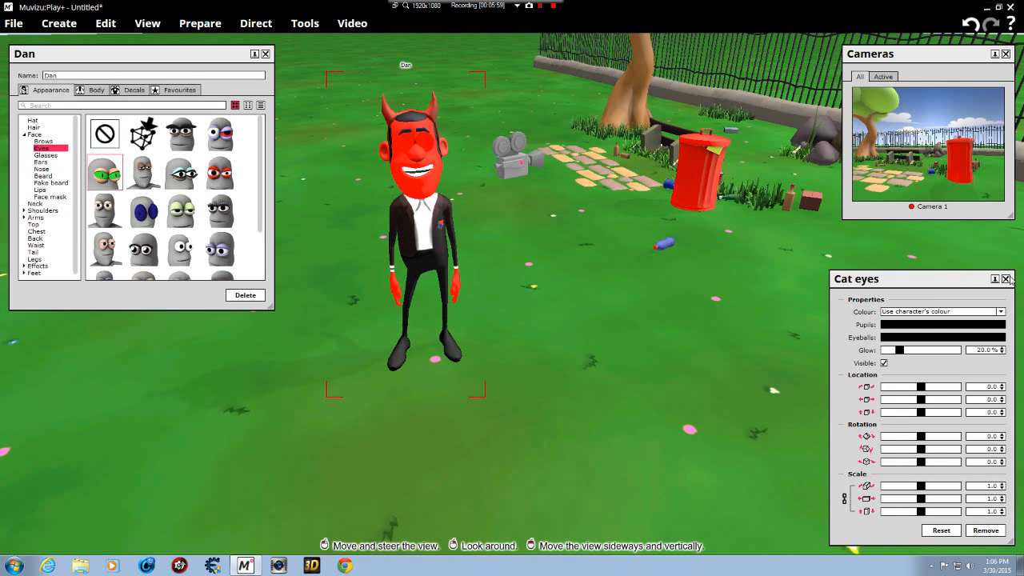
left_click(1006, 278)
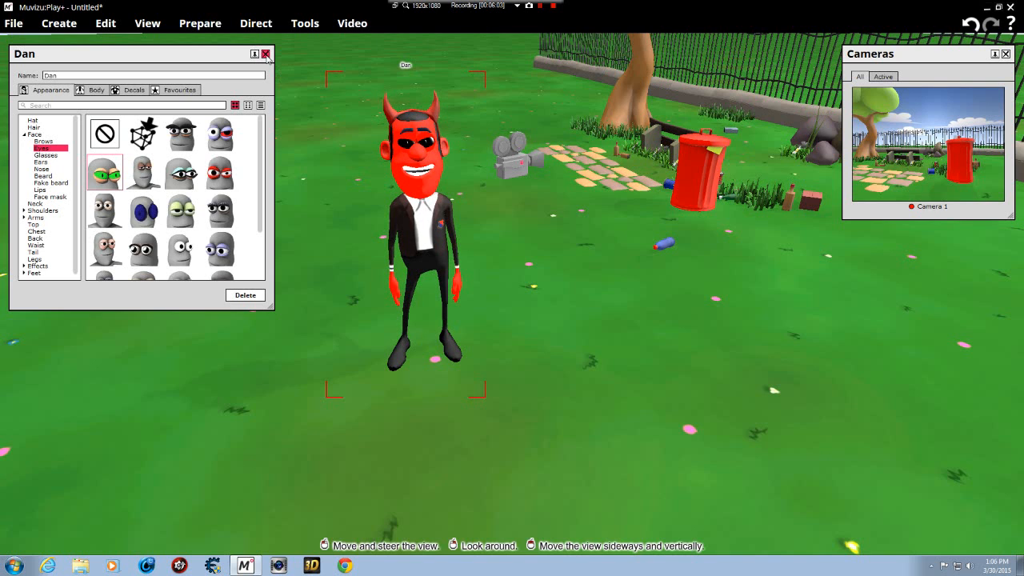
Step: Close Dan's character appearance panel
left_click(265, 54)
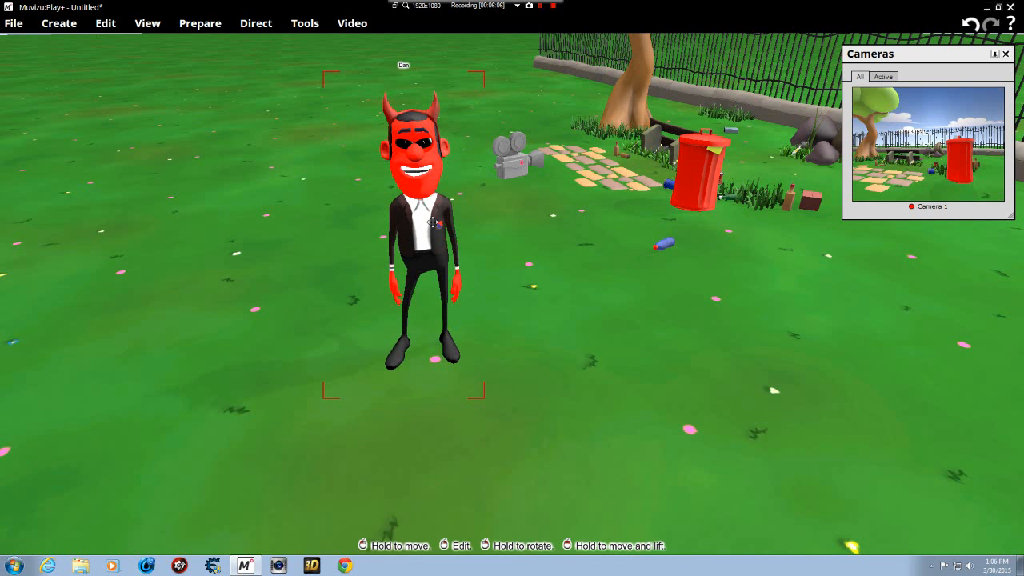
mouse_move(200, 23)
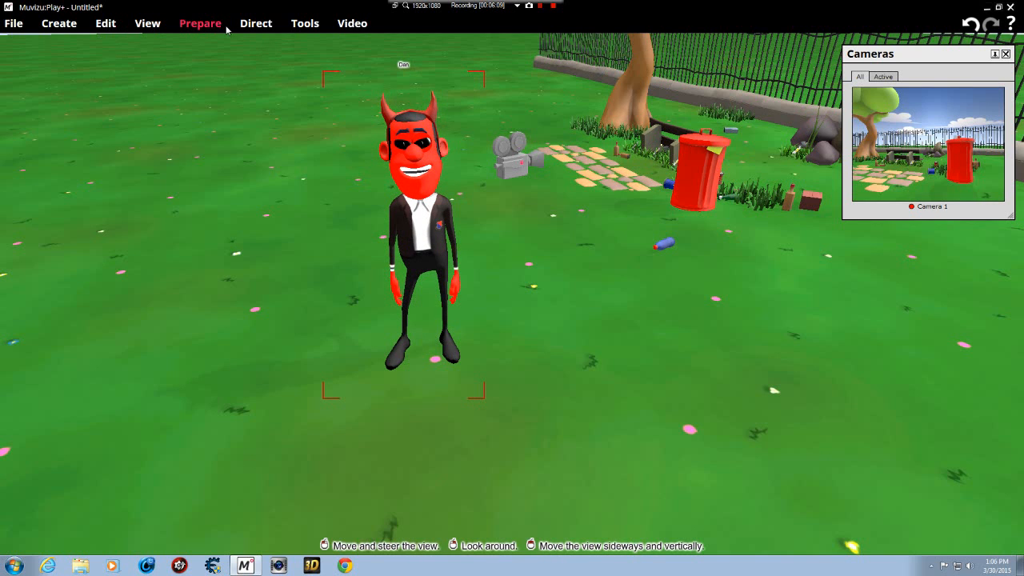
mouse_move(339, 156)
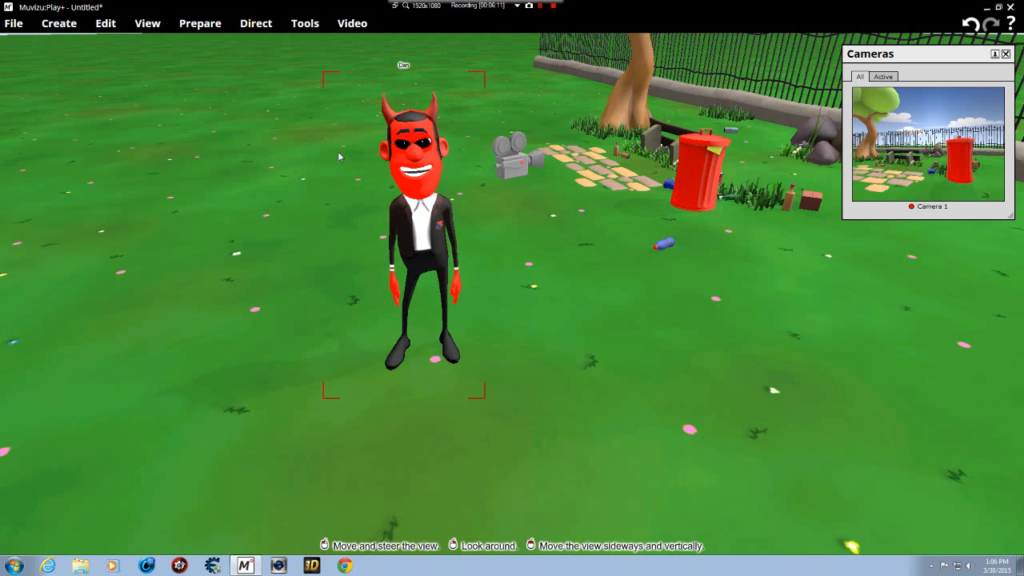